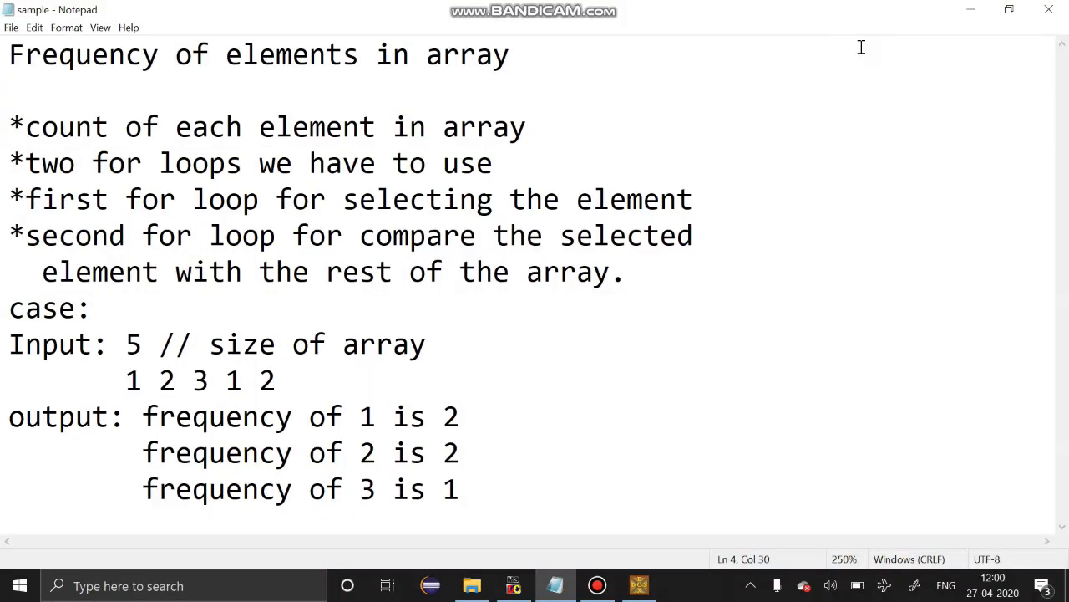
# Step: In FREQUENC.C's main, declare int n, arr[1000] and i
pyautogui.click(492, 163)
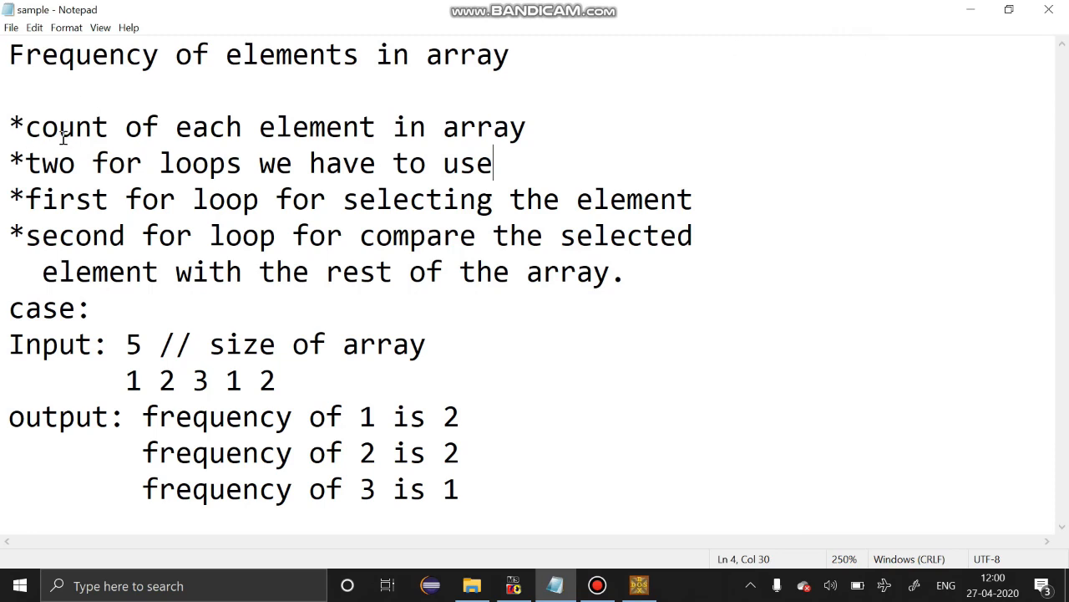
pyautogui.moveTo(71, 215)
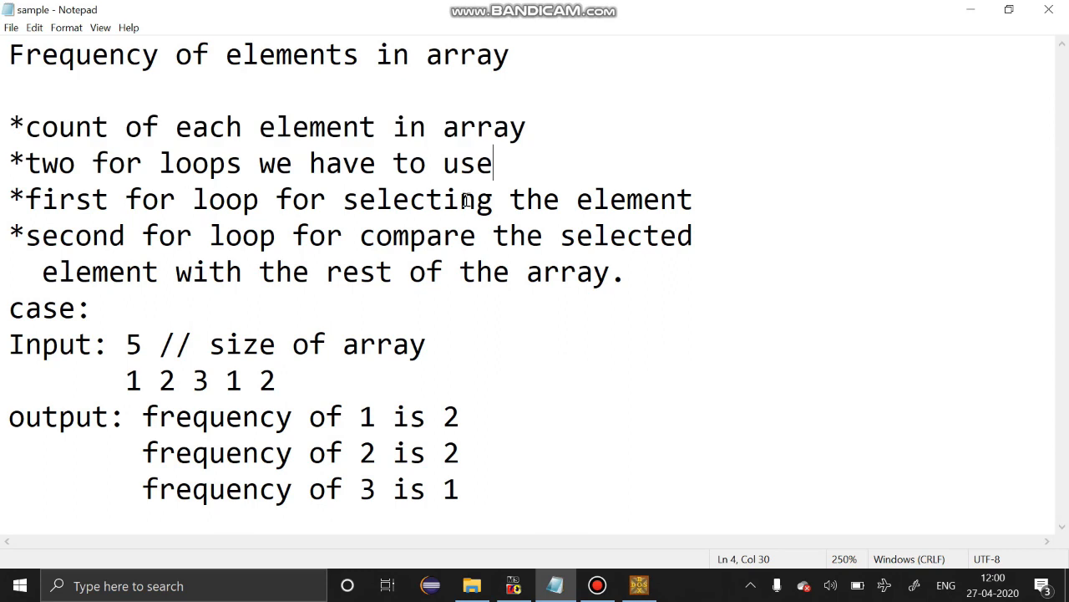
pyautogui.moveTo(137, 290)
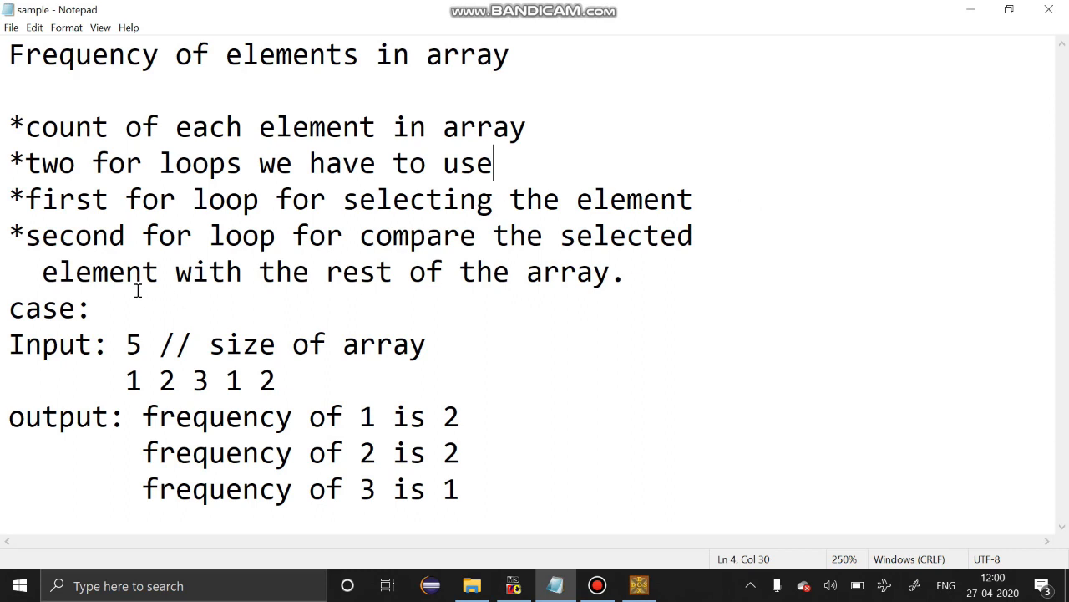
pyautogui.moveTo(127, 334)
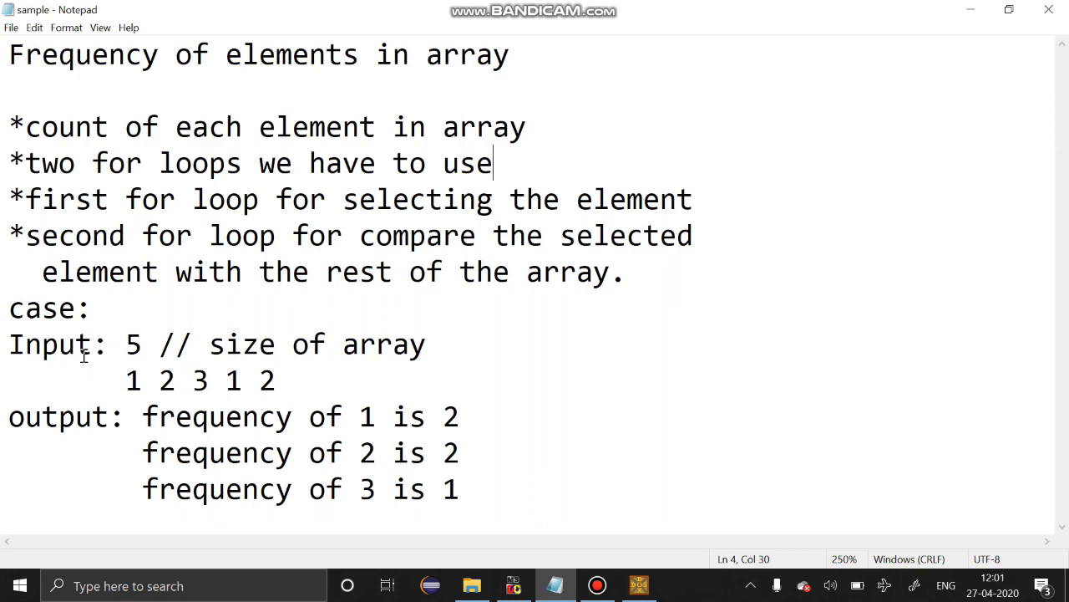
pyautogui.moveTo(288, 345)
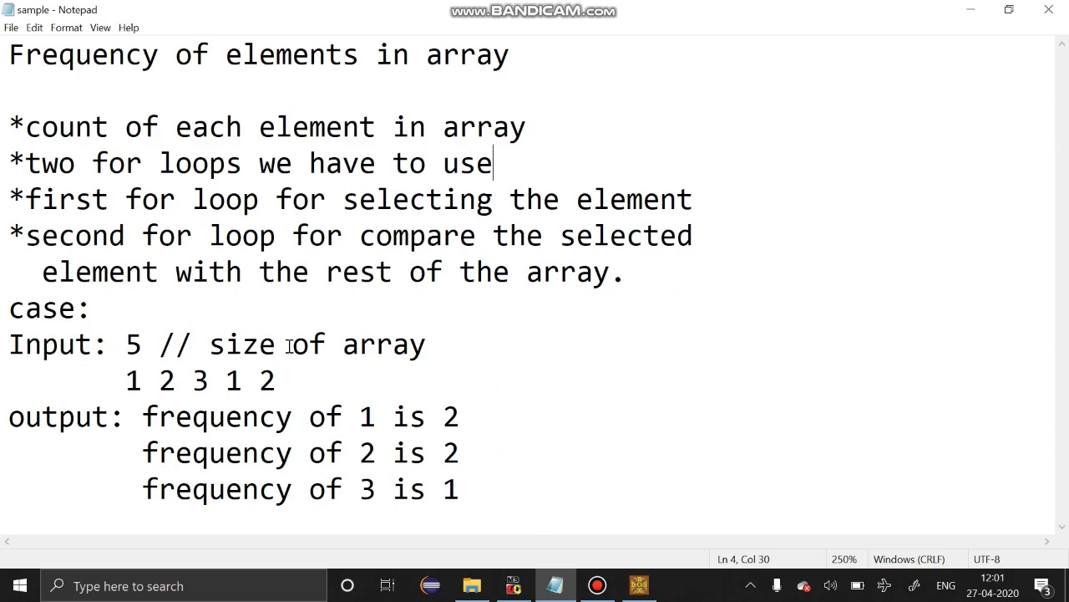
pyautogui.moveTo(134, 351)
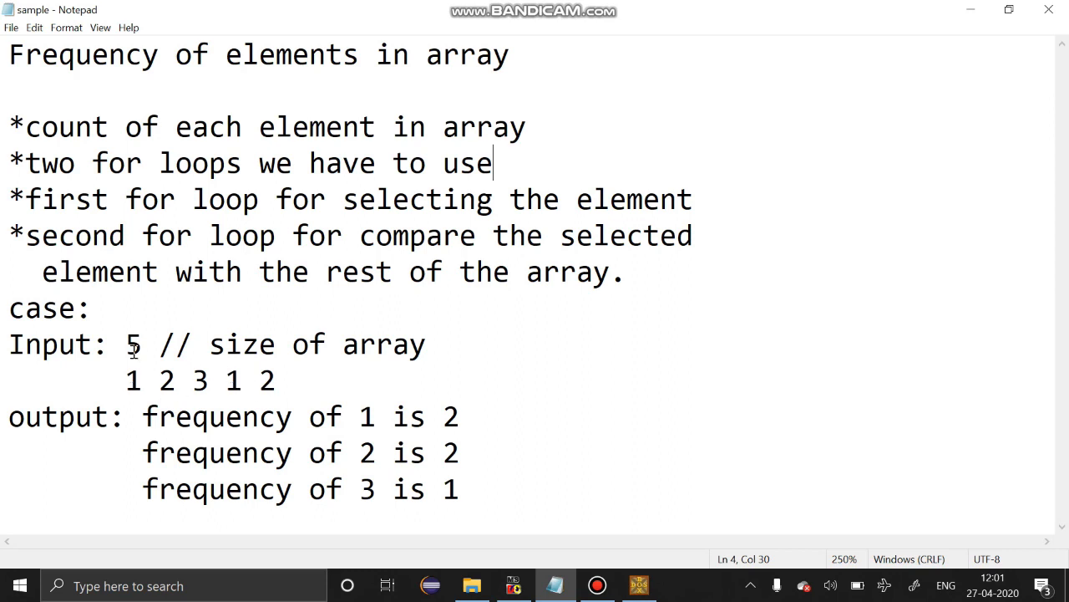
pyautogui.moveTo(71, 411)
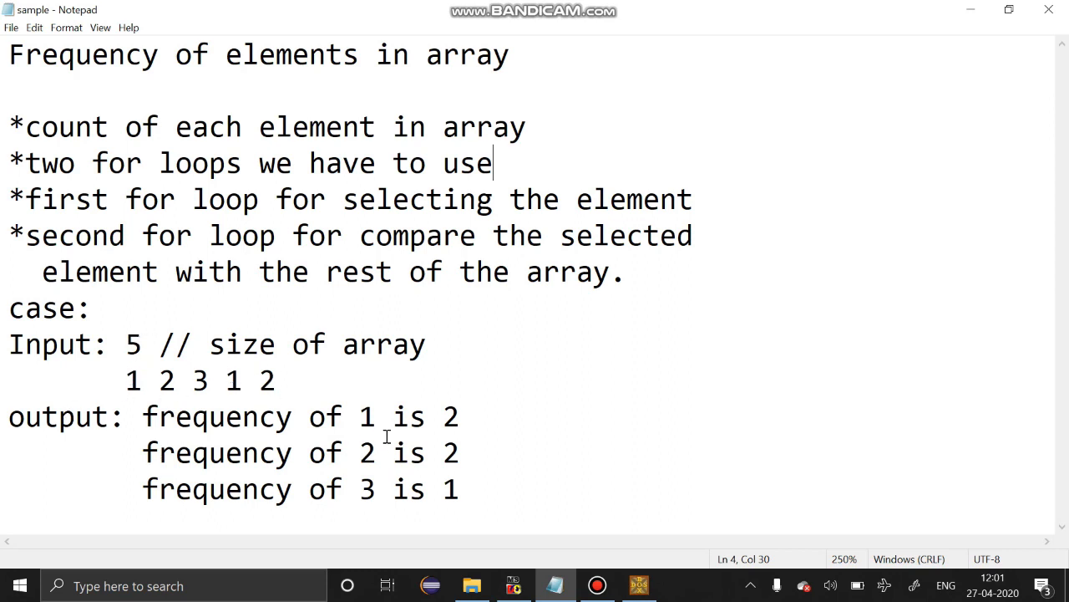
pyautogui.moveTo(482, 432)
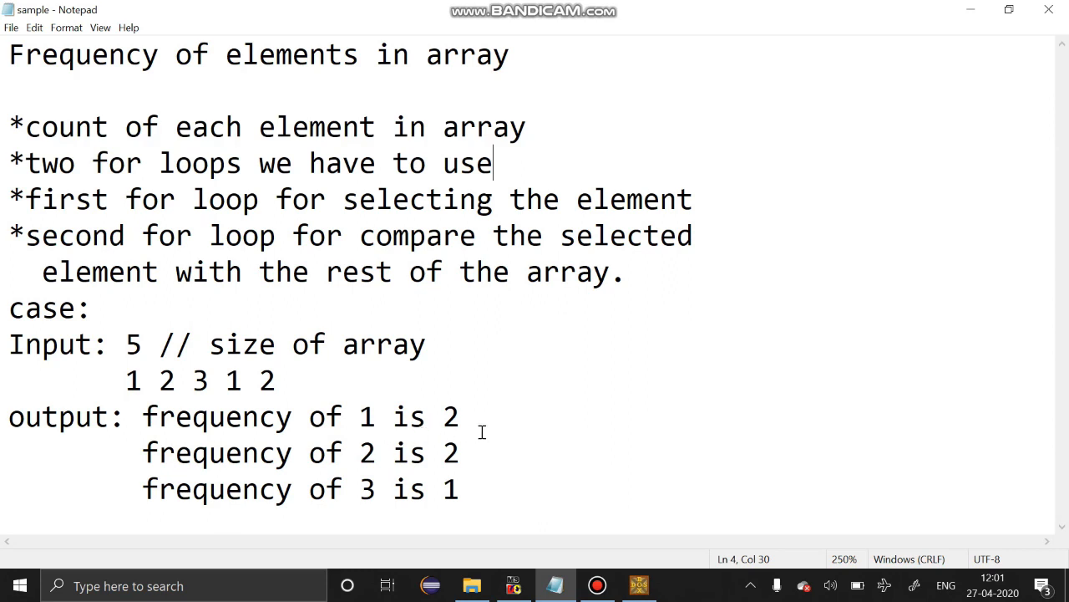
pyautogui.moveTo(305, 479)
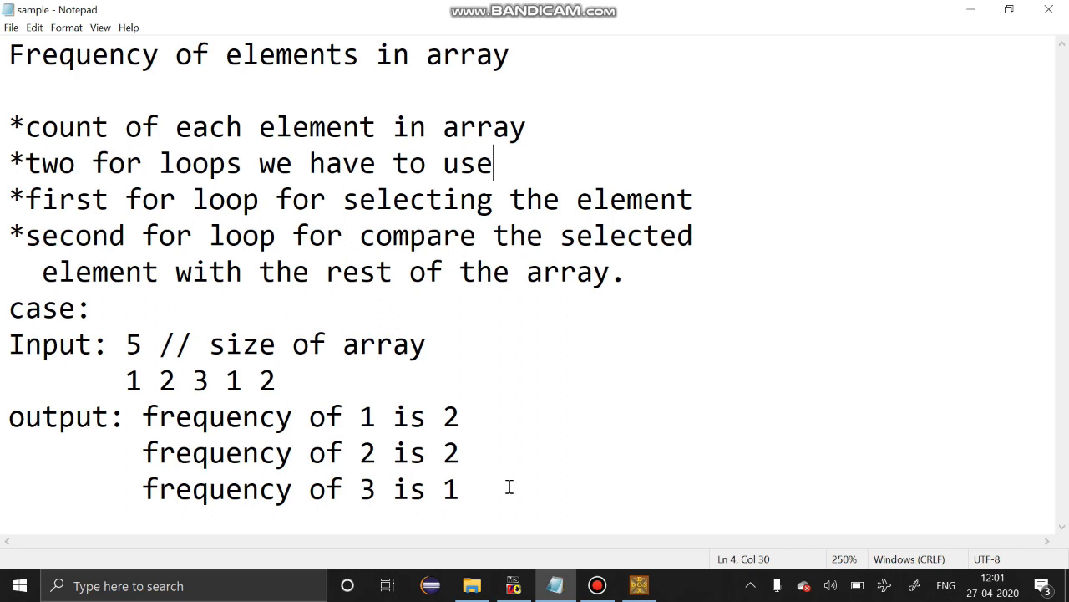
pyautogui.moveTo(137, 380)
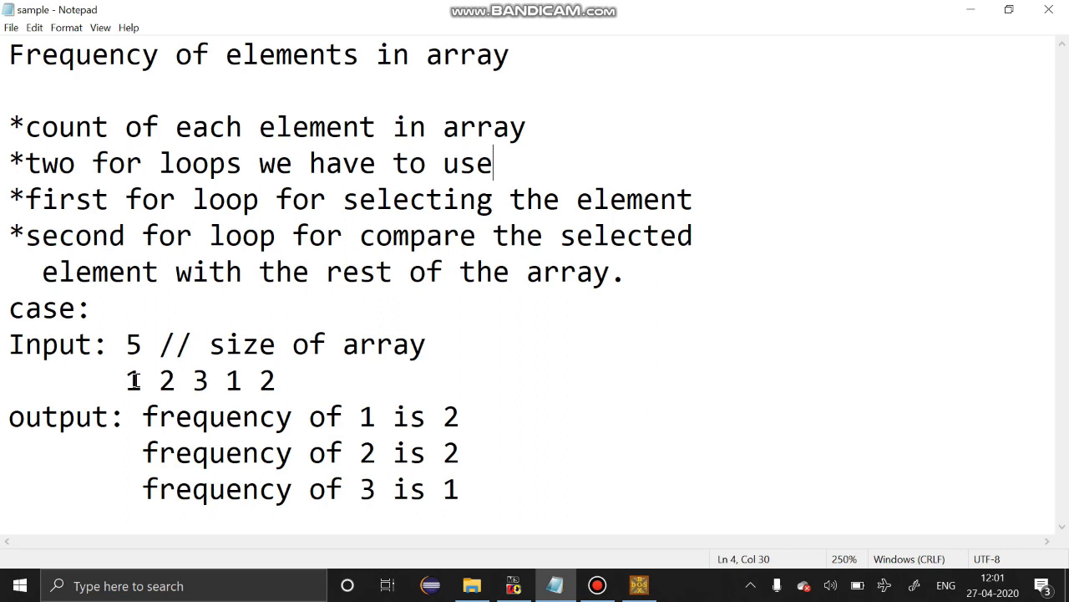
pyautogui.moveTo(146, 388)
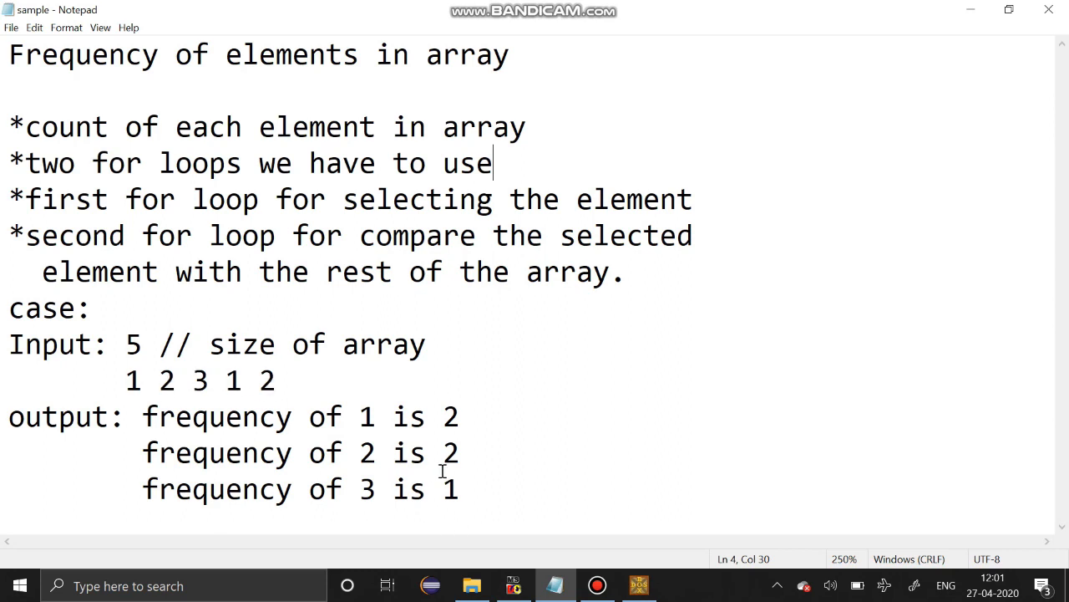
pyautogui.moveTo(604, 560)
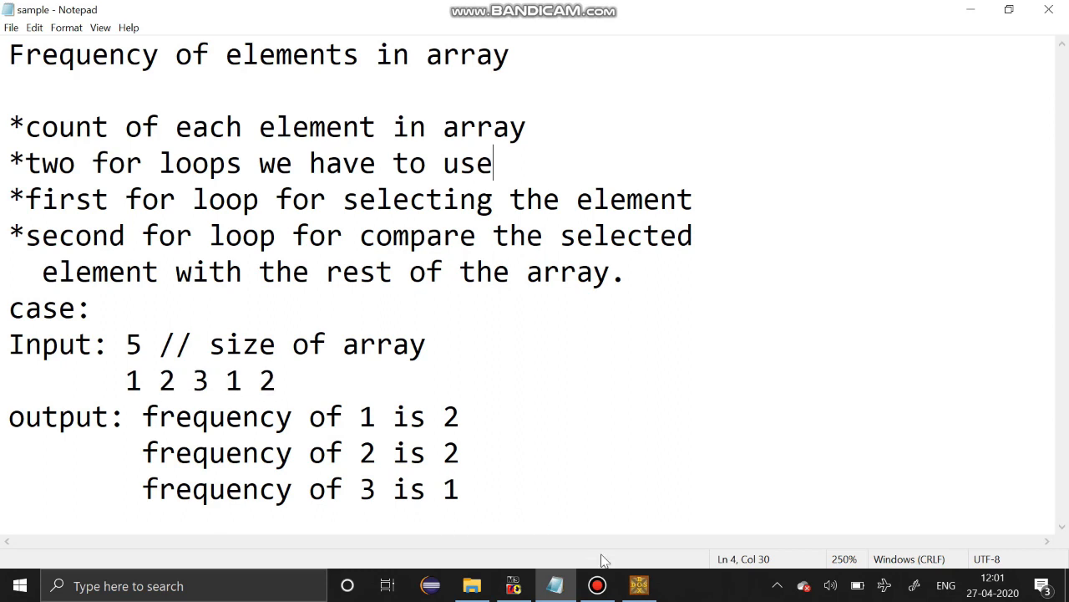
pyautogui.click(639, 584)
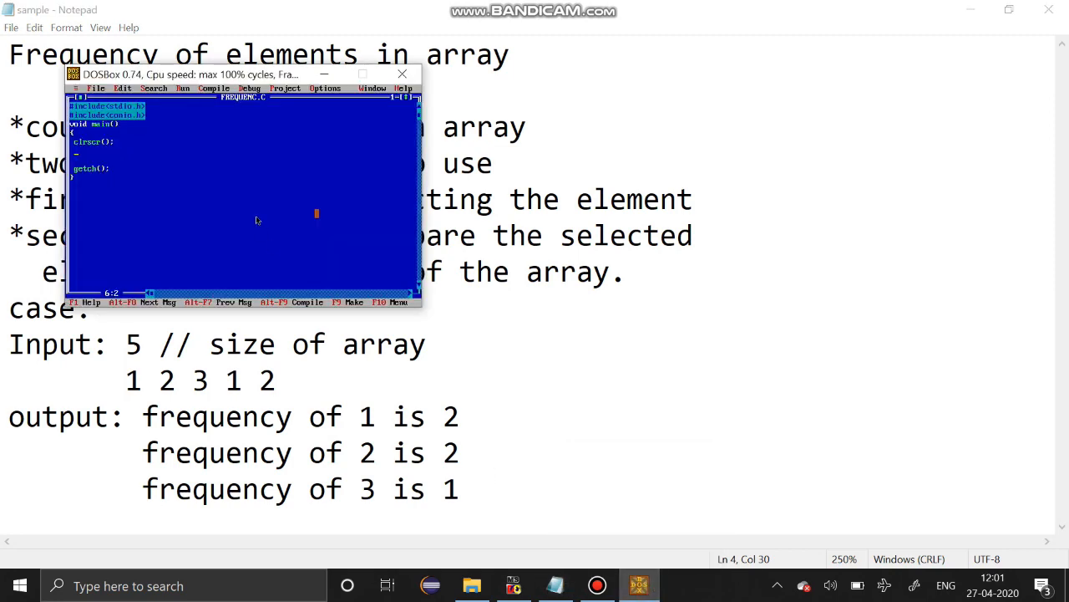
pyautogui.click(363, 74)
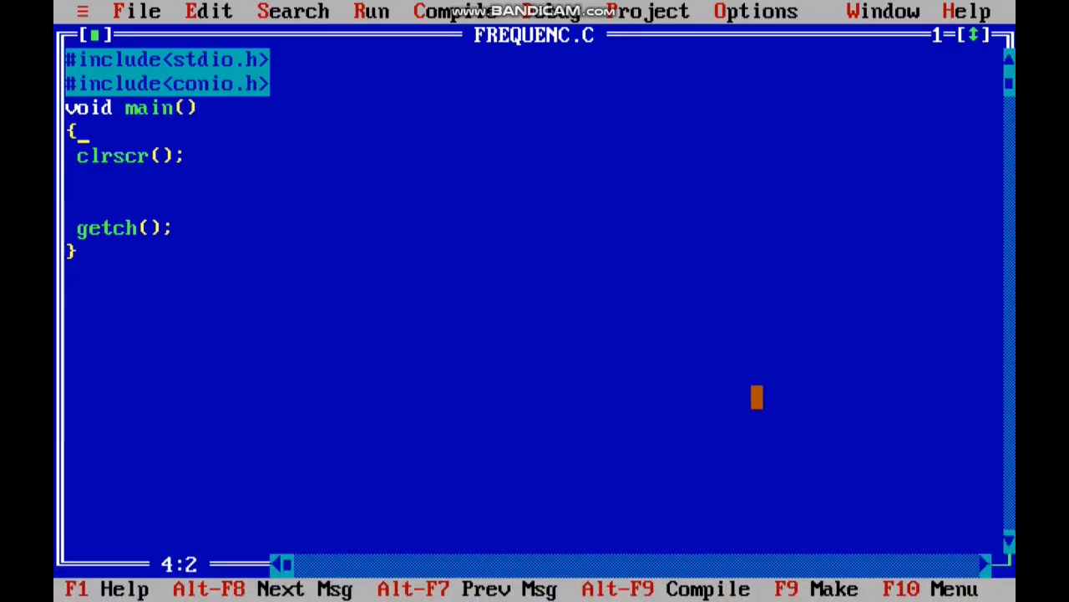
pyautogui.write('int')
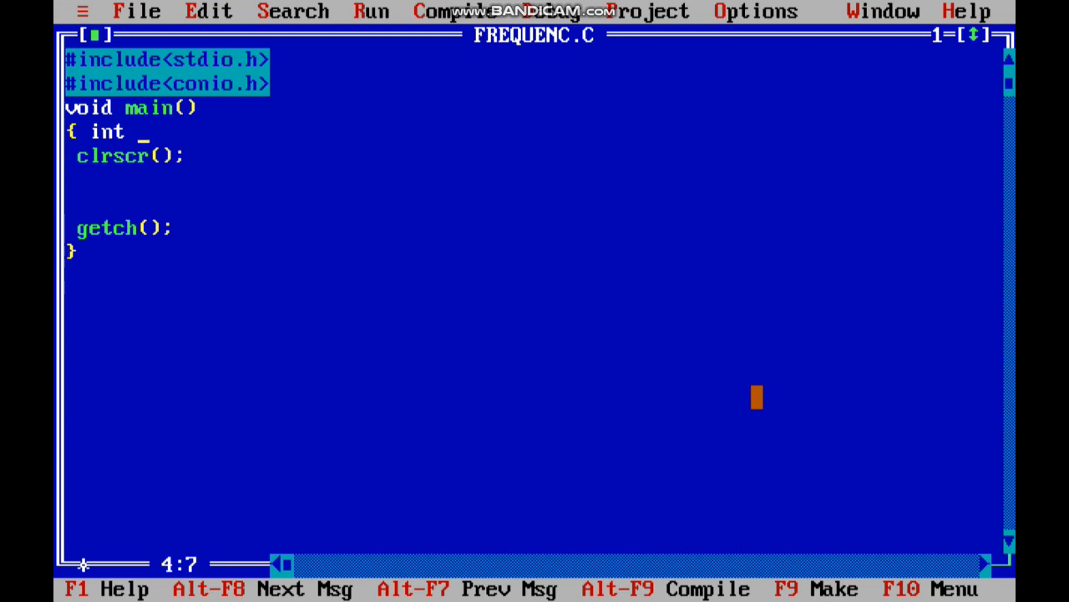
pyautogui.write('n,')
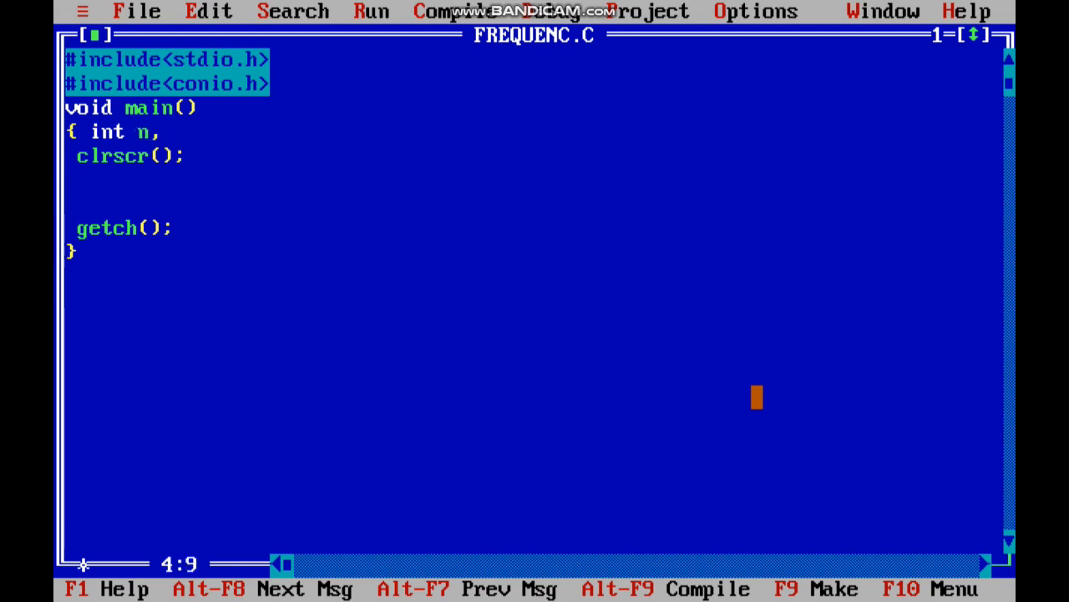
pyautogui.write('arr[100')
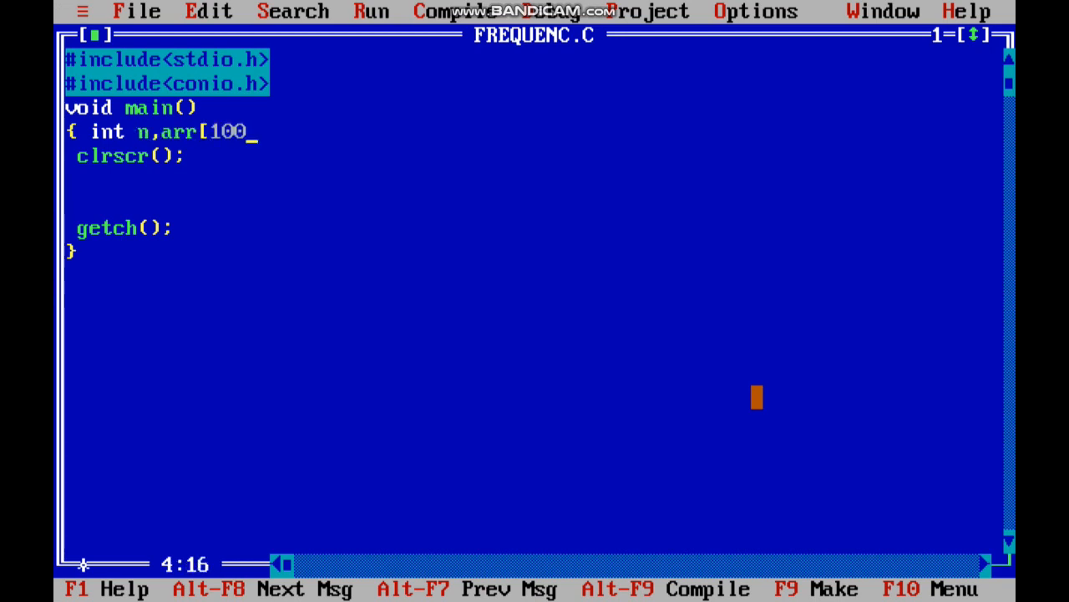
pyautogui.write('0],')
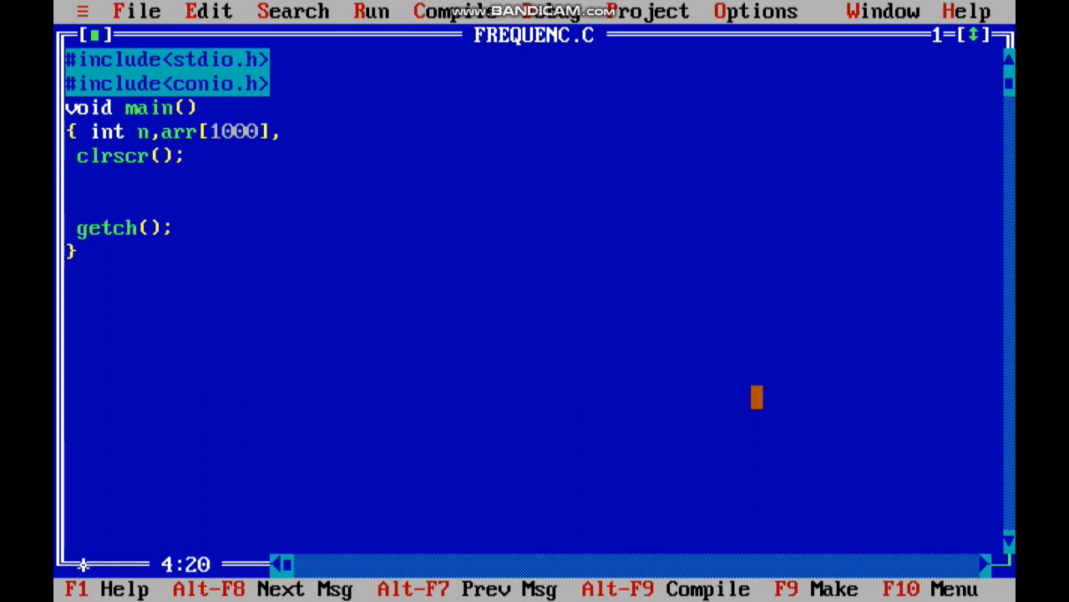
pyautogui.write('i;')
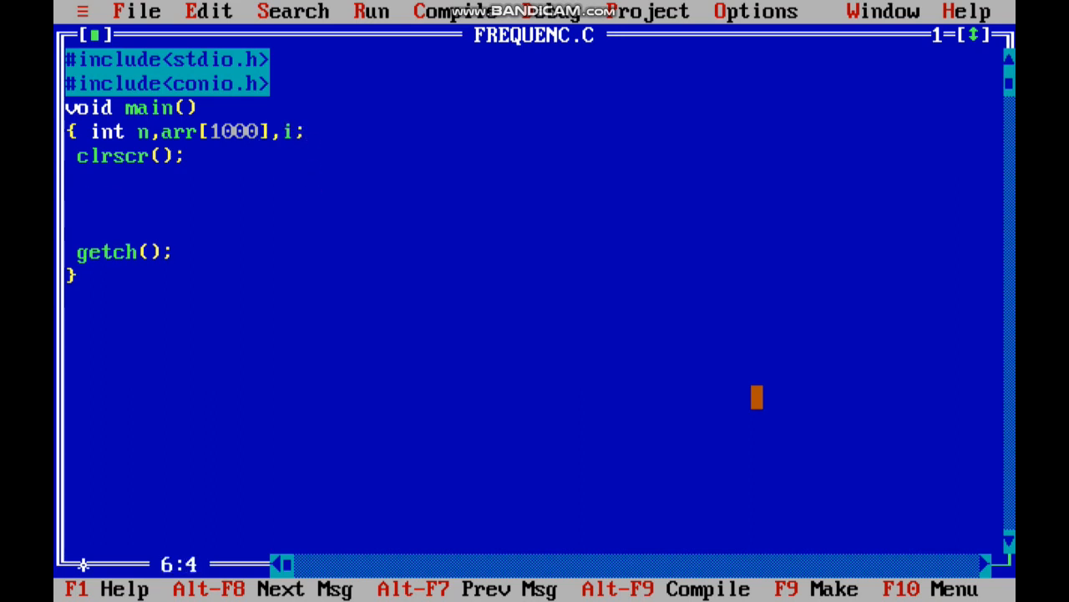
# Step: Read n with scanf("%d",&n);
pyautogui.write('scanf')
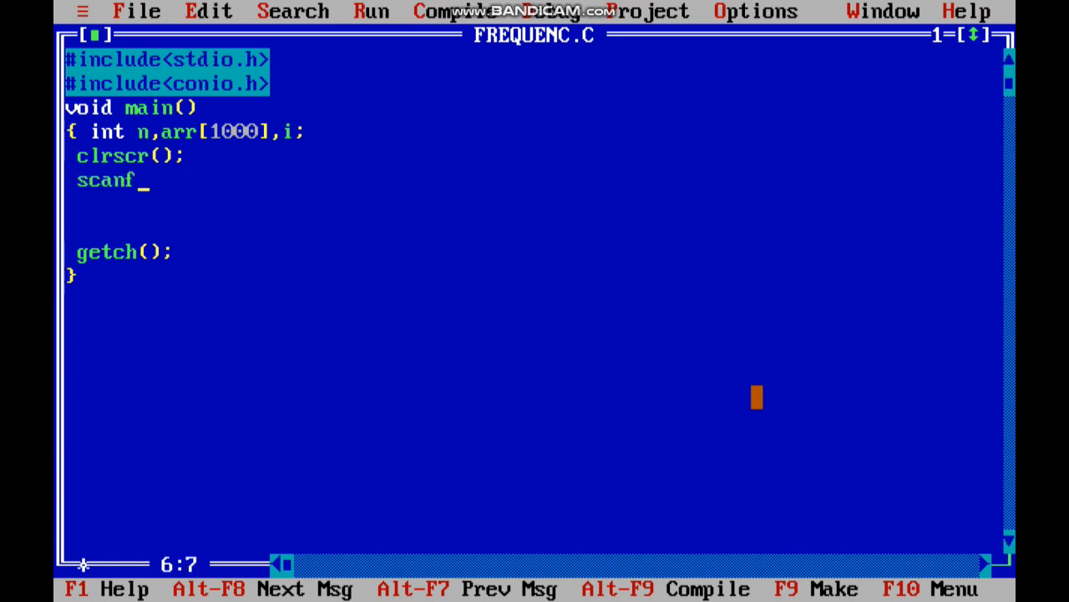
pyautogui.write('("')
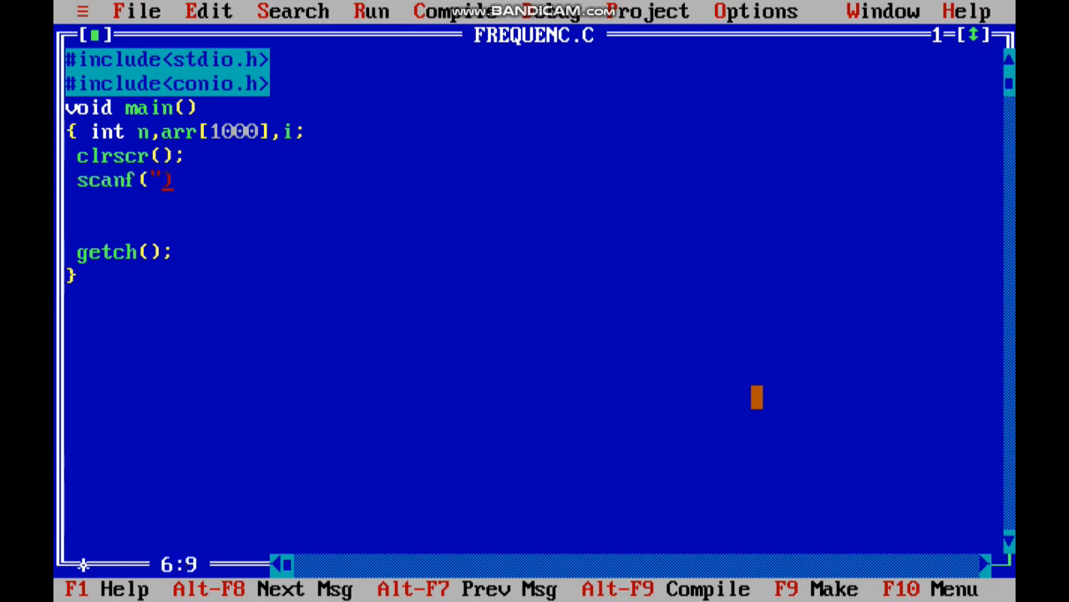
pyautogui.write('%')
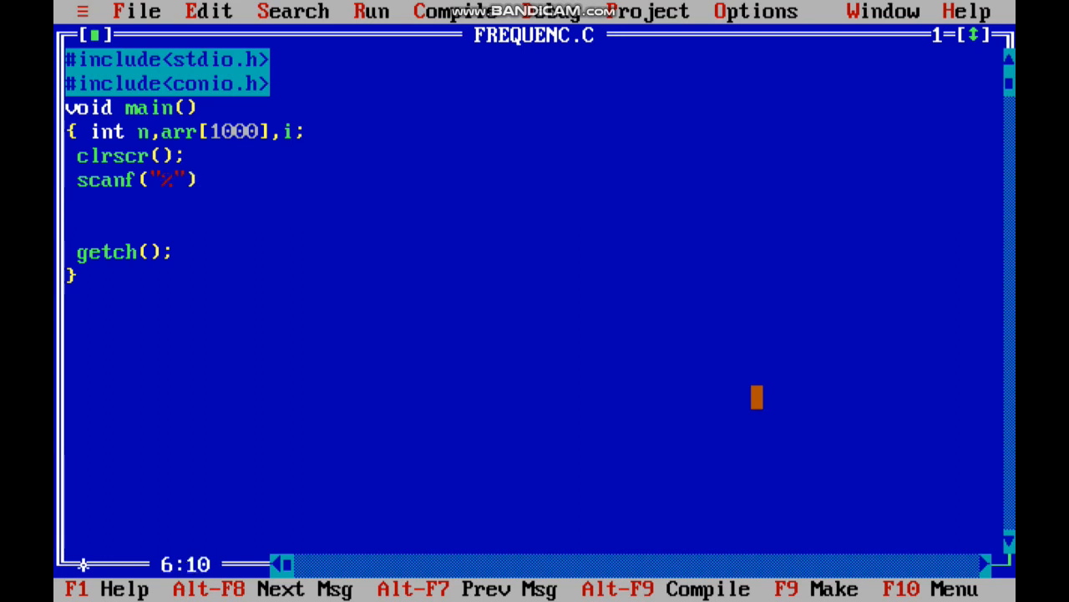
pyautogui.write('d",&')
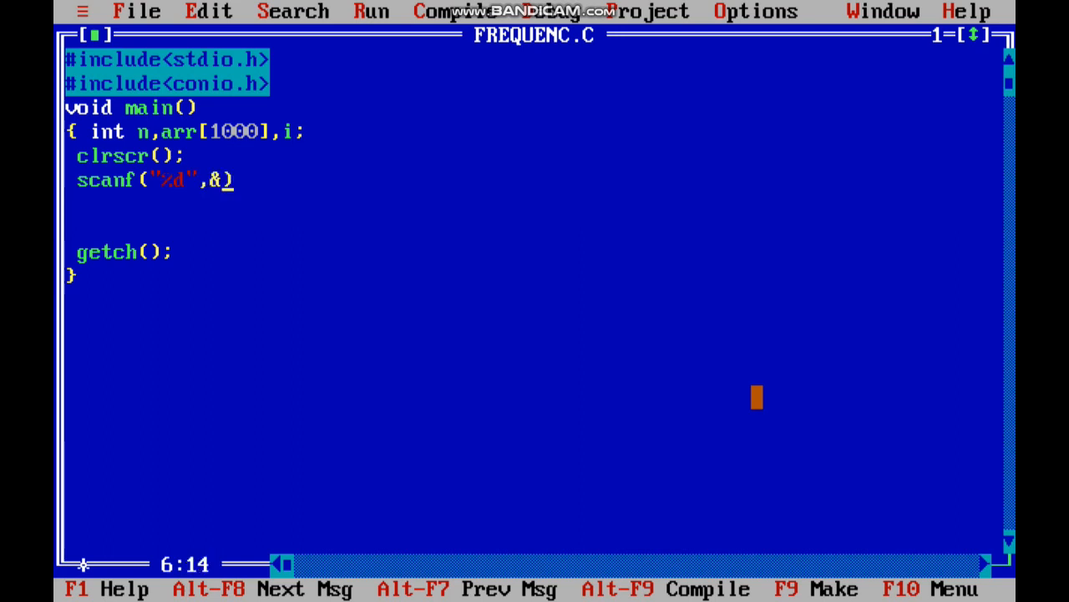
pyautogui.write('n);')
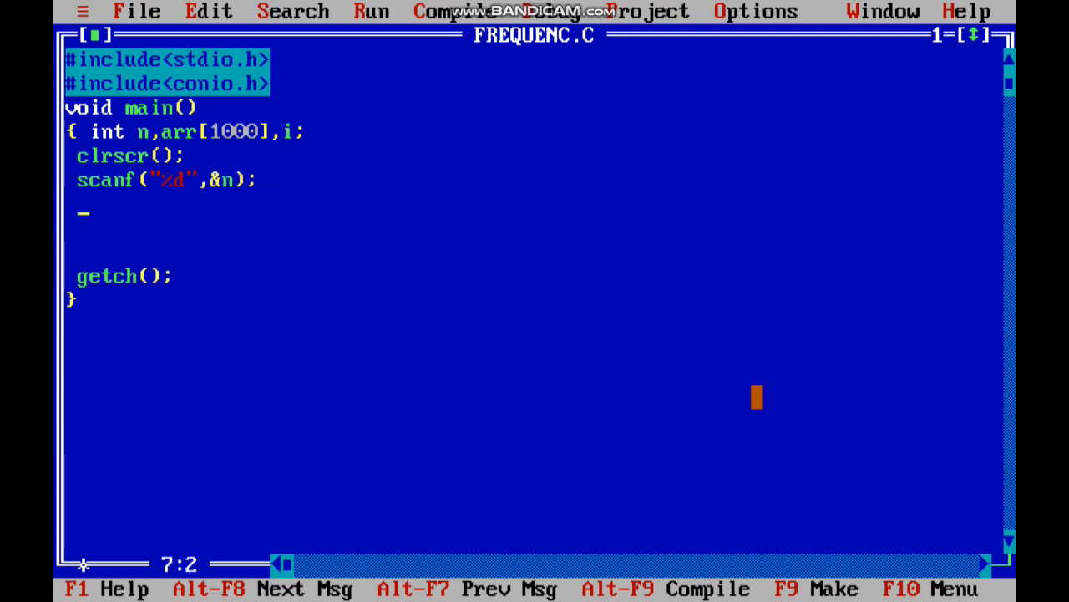
# Step: Add a for loop from i=0 to n that reads each element into arr[i] with scanf
pyautogui.write('for(i)')
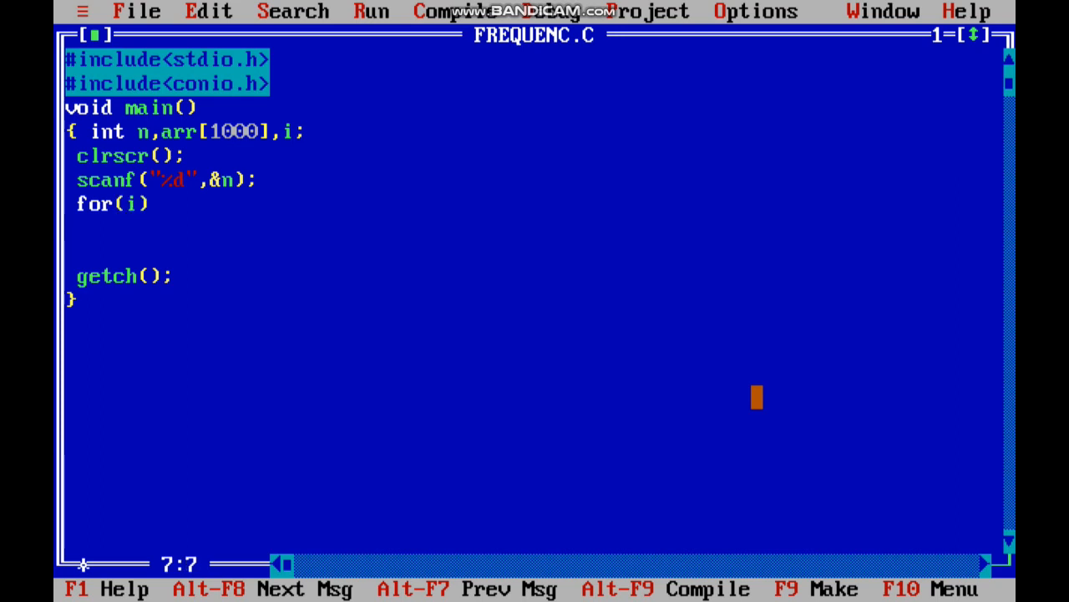
pyautogui.write('=0;i<n;i++')
pyautogui.write('{')
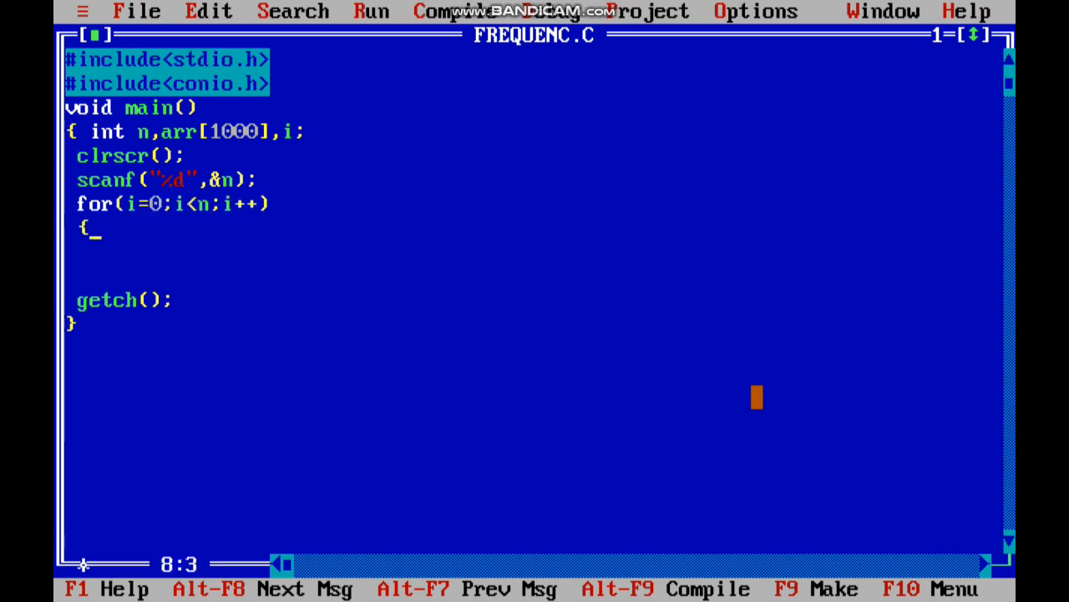
pyautogui.write('}')
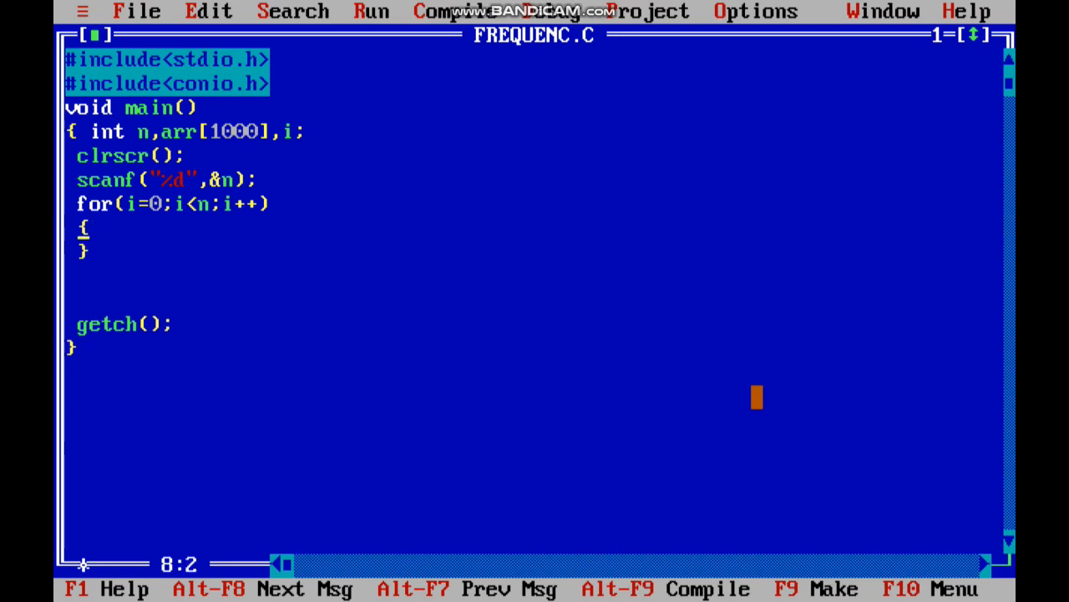
pyautogui.write('scanf("%d",arr')
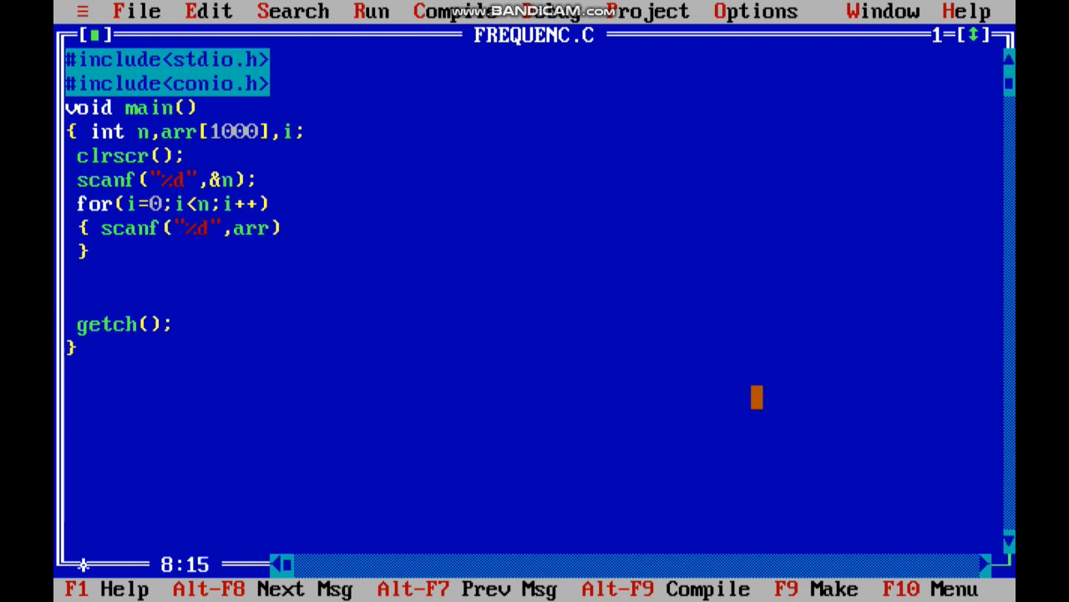
pyautogui.write('&')
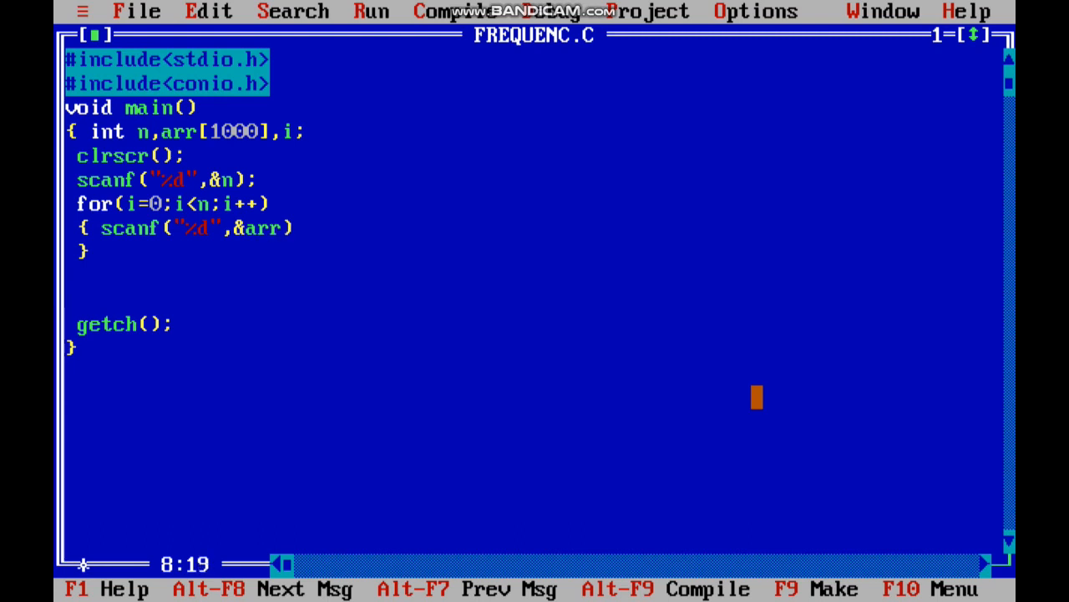
pyautogui.write('[i]')
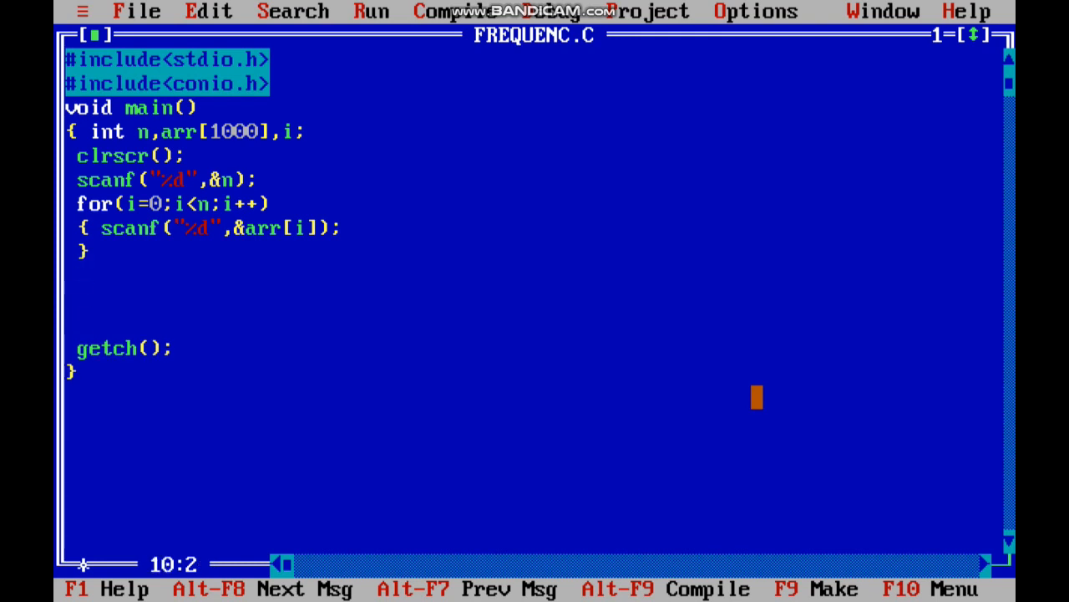
# Step: Add an outer loop over i and a nested loop over j, both from 0 to n
pyautogui.write('for()')
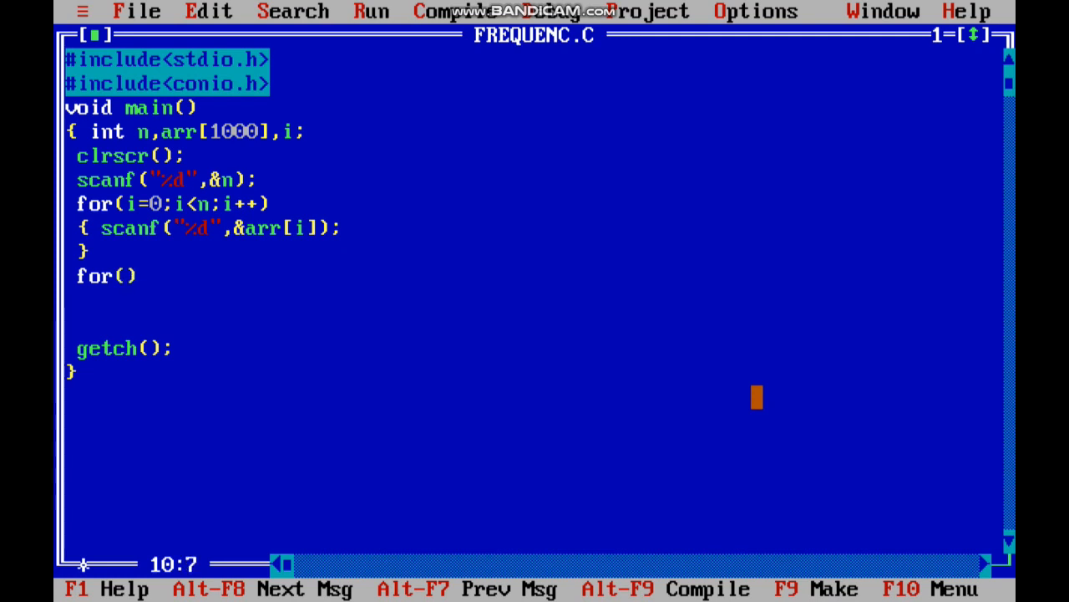
pyautogui.write('i')
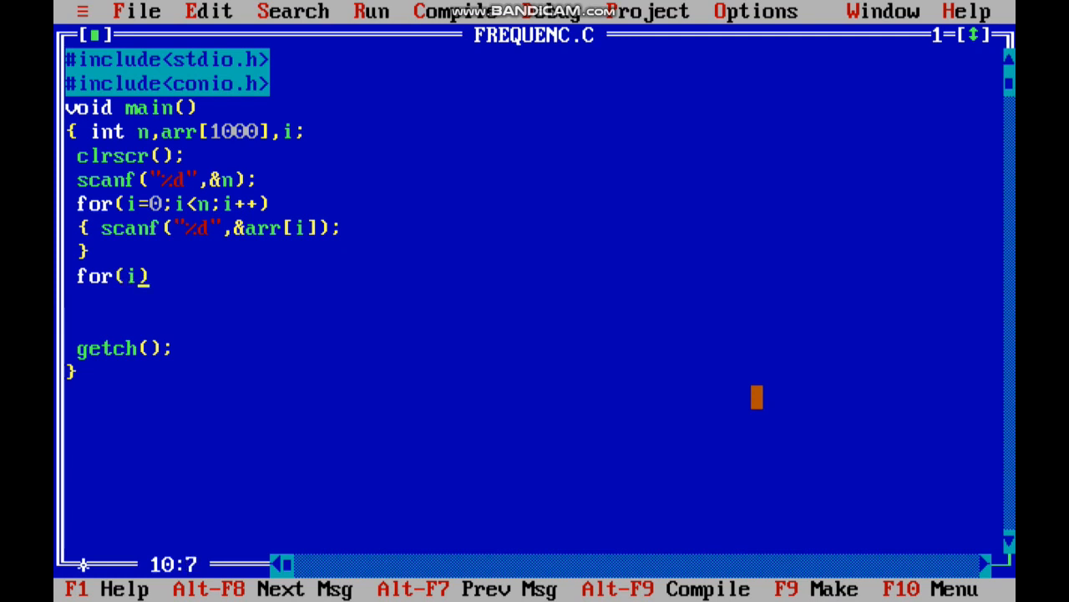
pyautogui.write('=0;i<n;)')
pyautogui.click(534, 300)
pyautogui.write('{}')
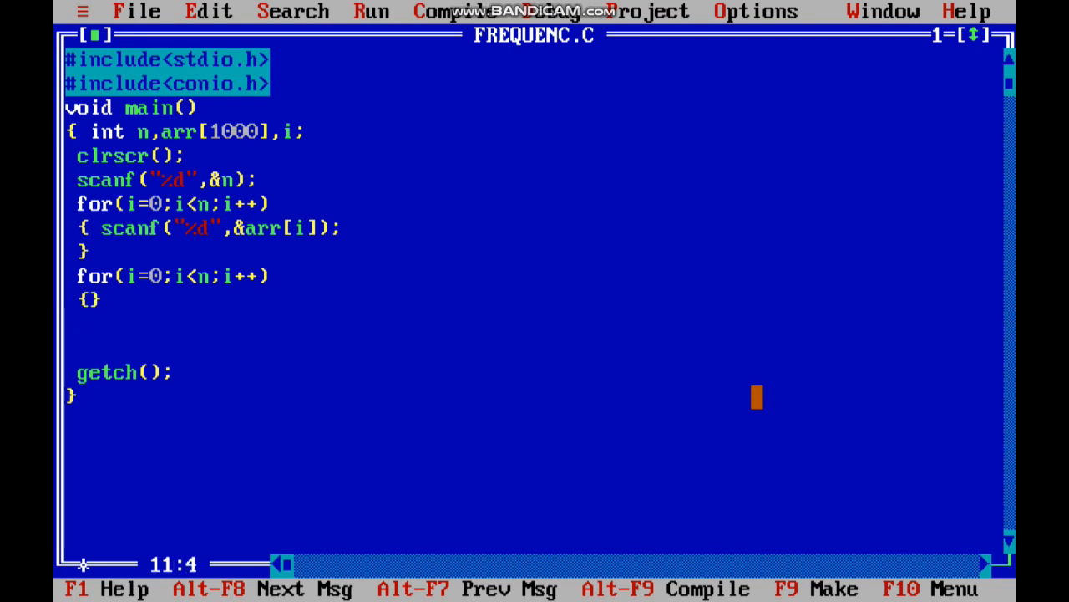
pyautogui.press('enter')
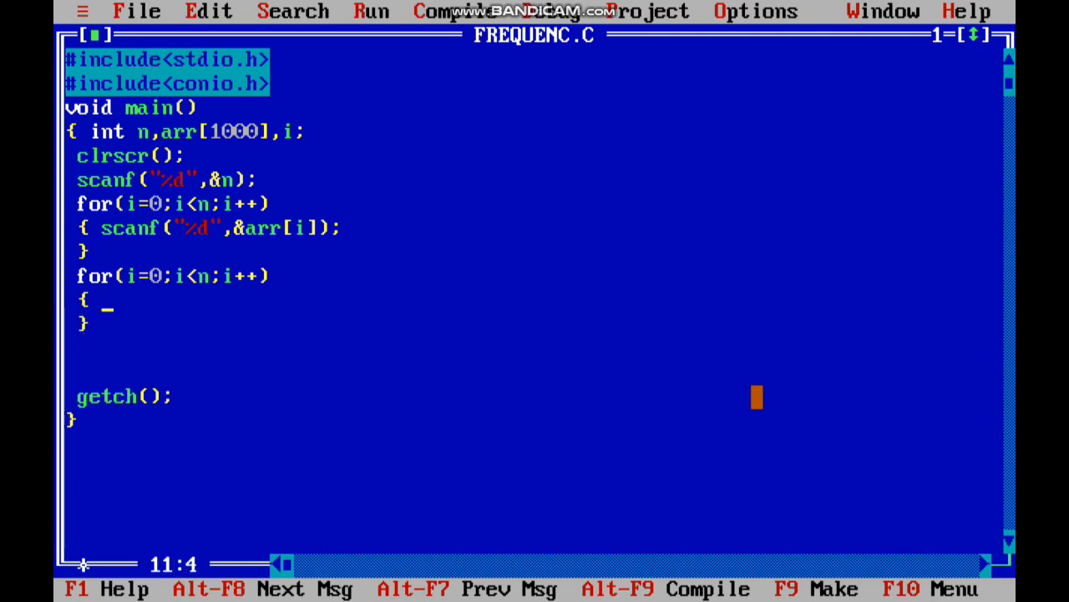
pyautogui.write('for()')
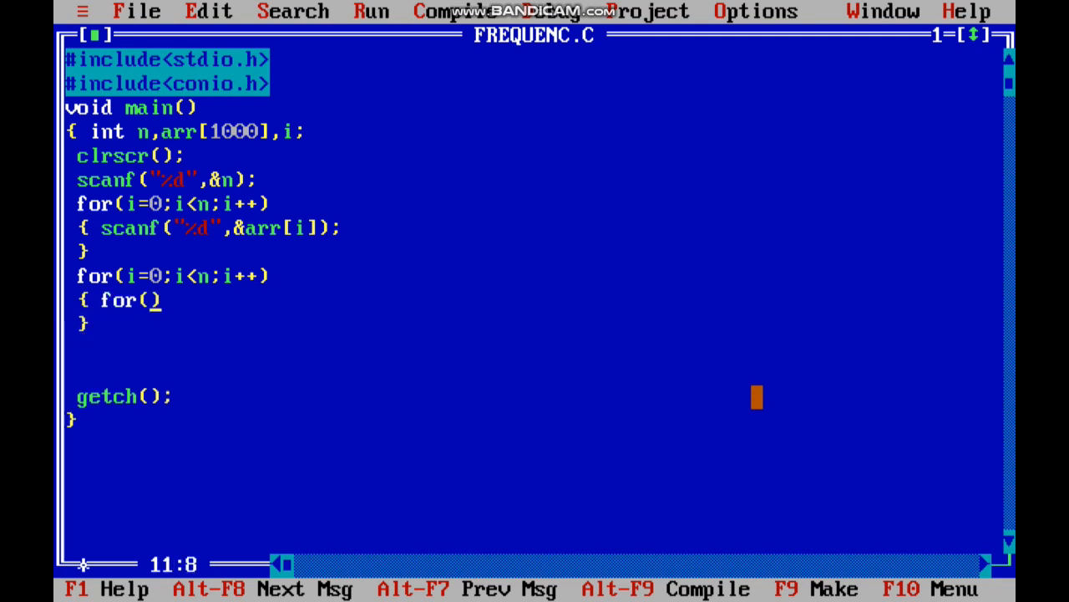
pyautogui.write('j=0')
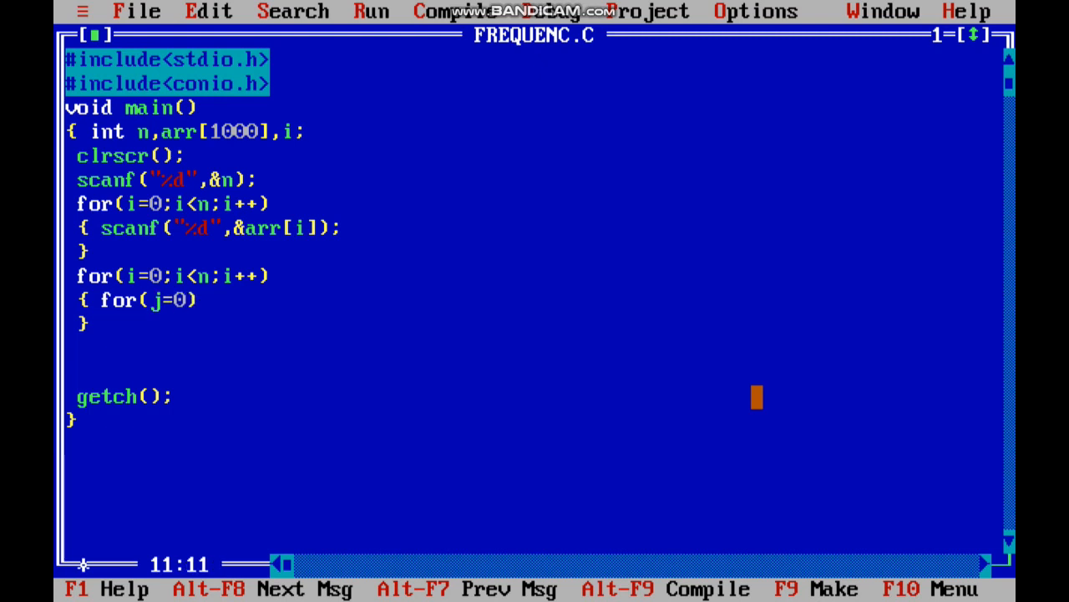
pyautogui.write('j<n;j++')
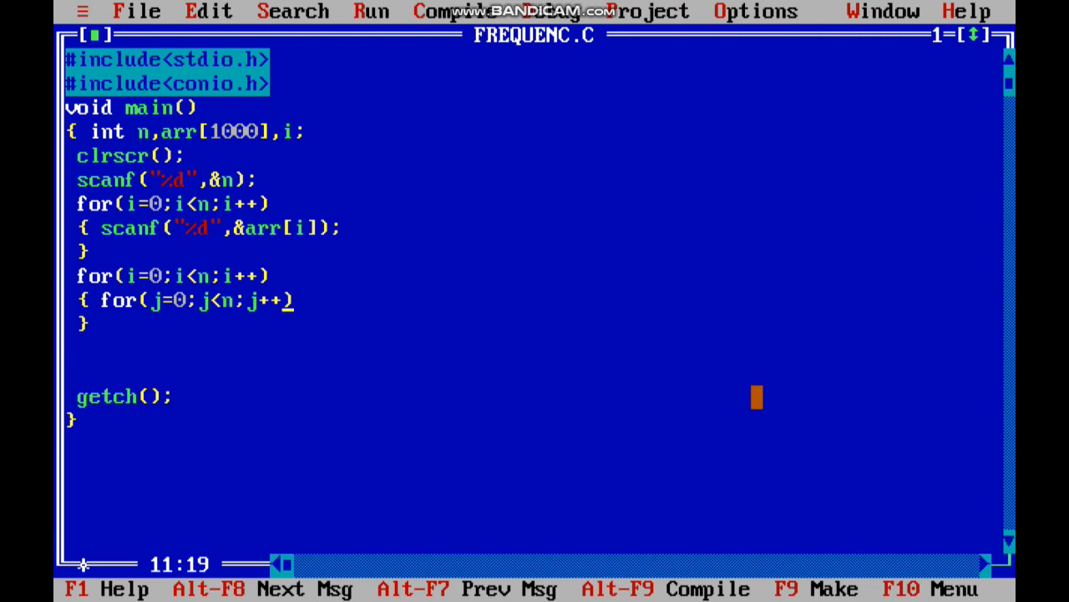
pyautogui.press('enter')
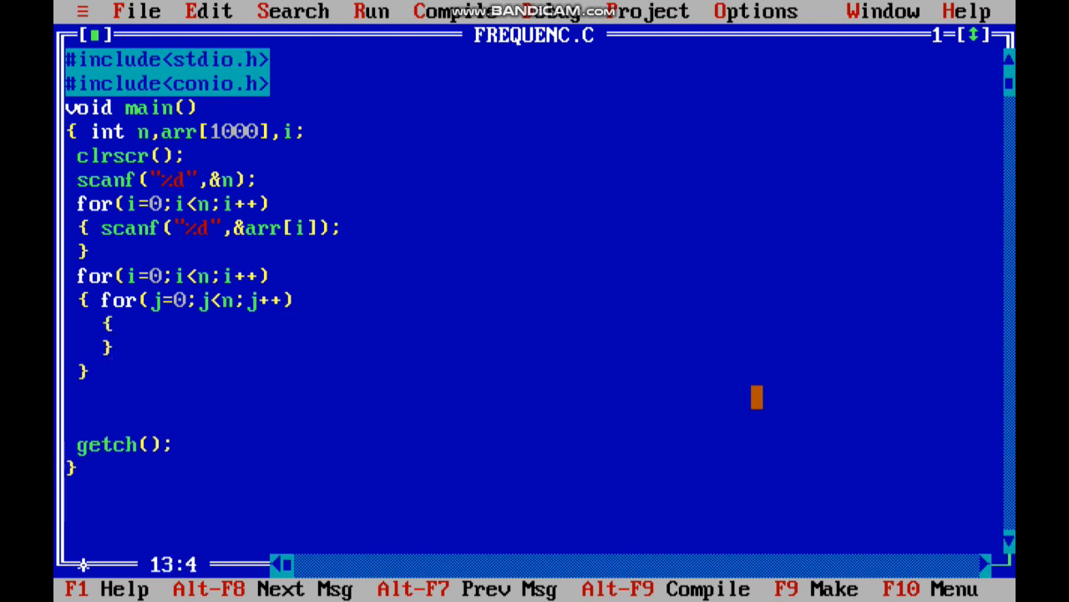
# Step: Inside the inner loop, increment count when arr[i]==arr[j]
pyautogui.write('if(')
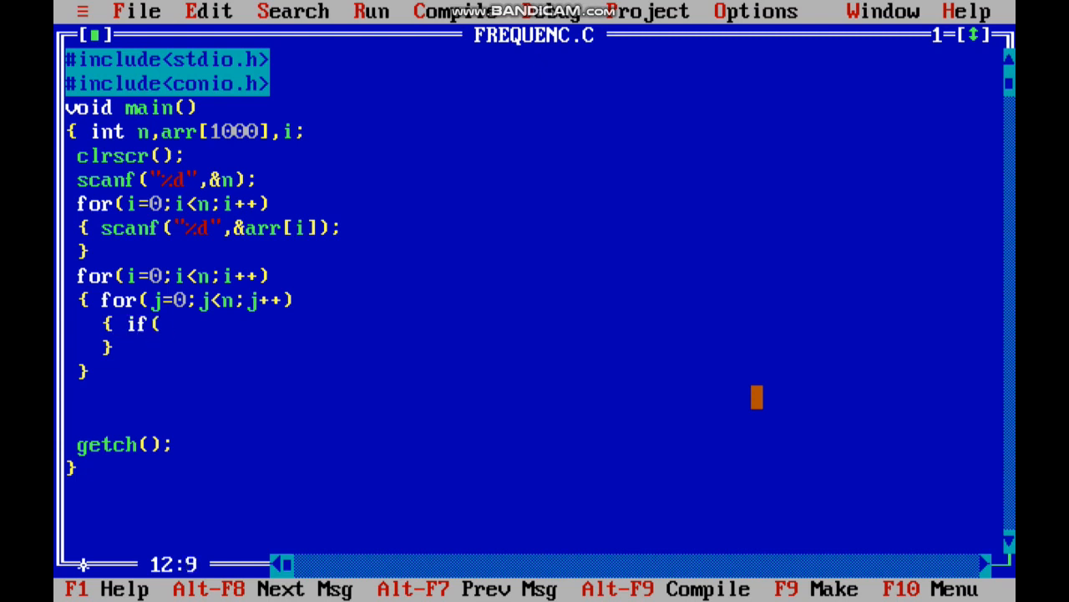
pyautogui.write('arr')
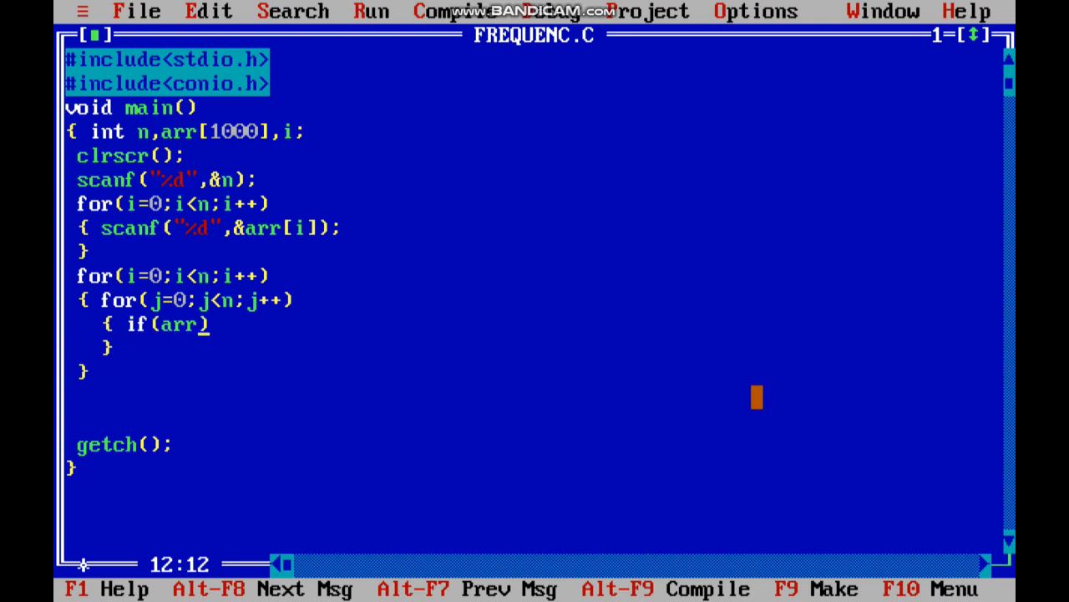
pyautogui.write('[i]==')
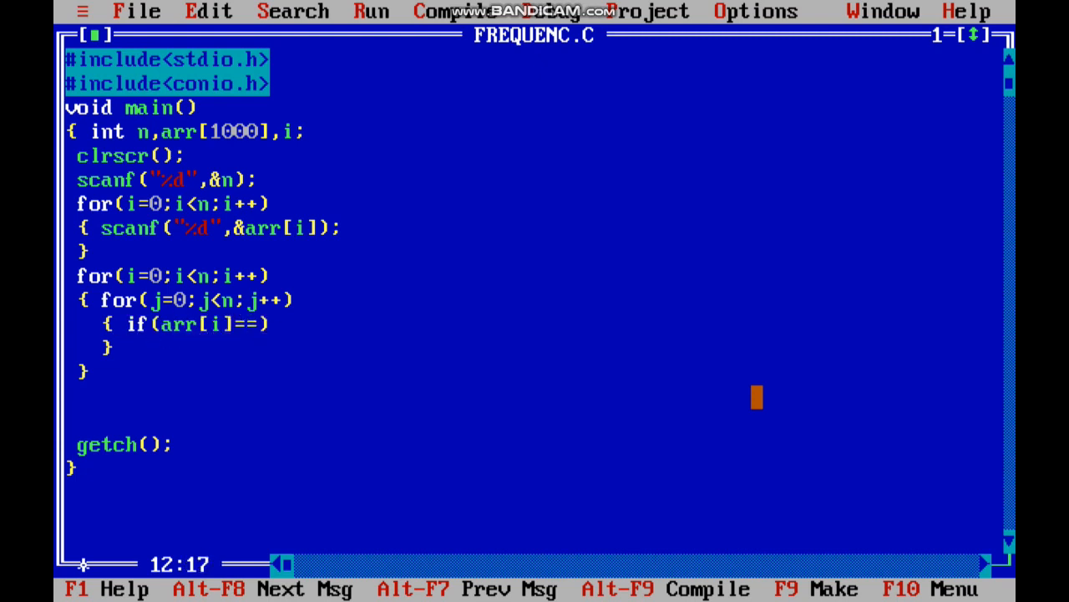
pyautogui.write('arr)')
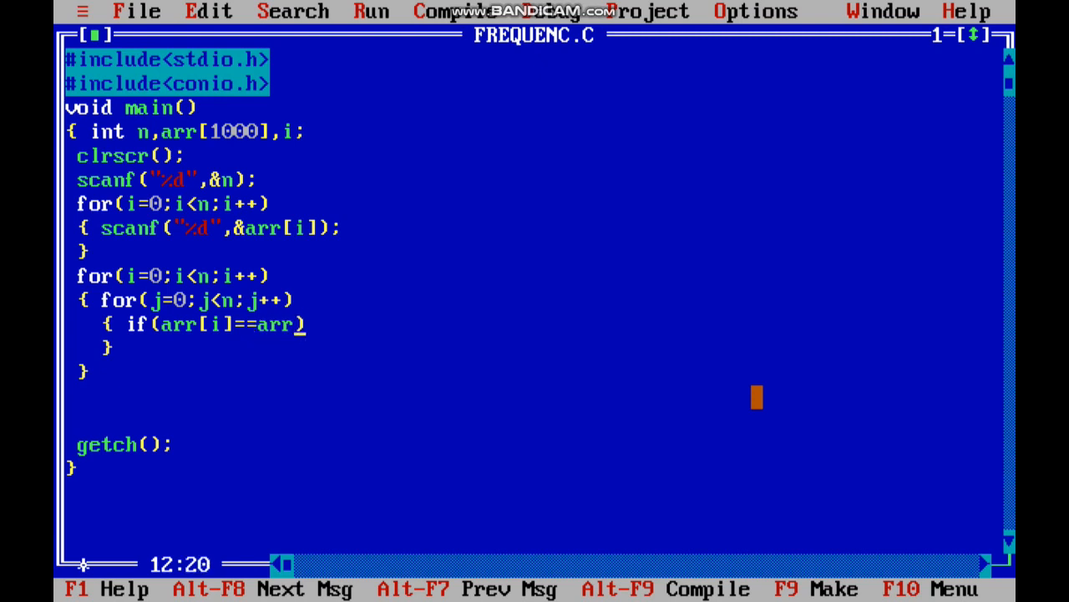
pyautogui.write('[j])')
pyautogui.write('{')
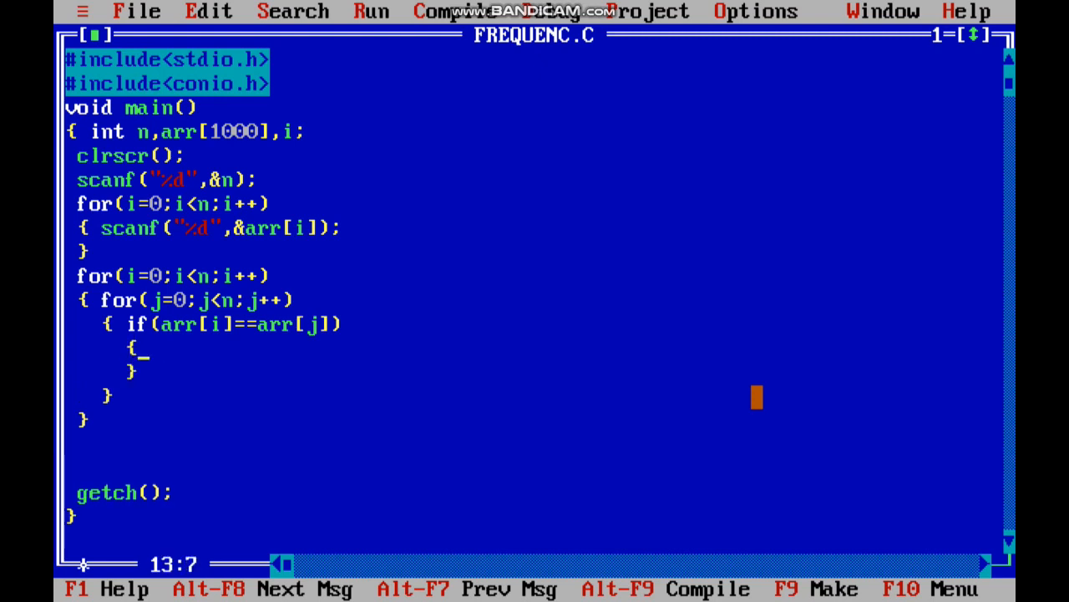
pyautogui.write('count++;')
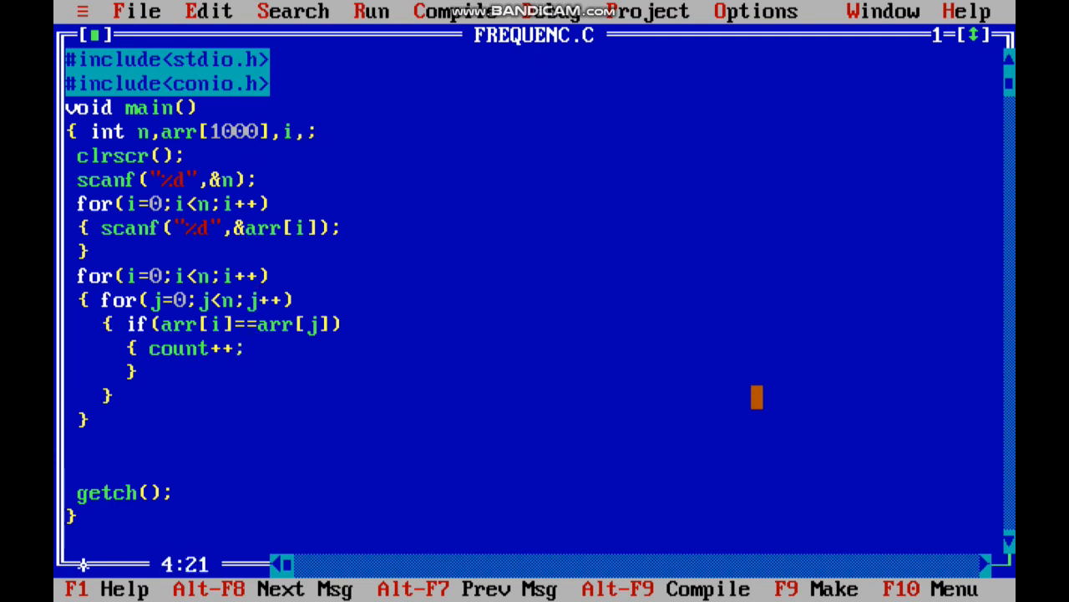
# Step: Declare count=0 and insert count=0; just before the inner j loop
pyautogui.write('count=0')
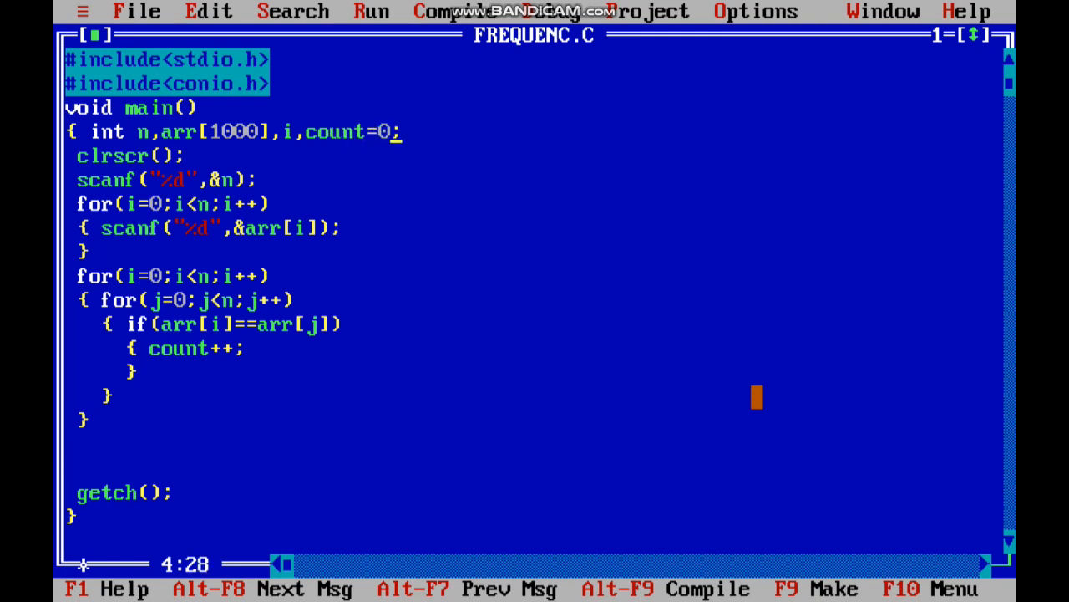
pyautogui.click(76, 299)
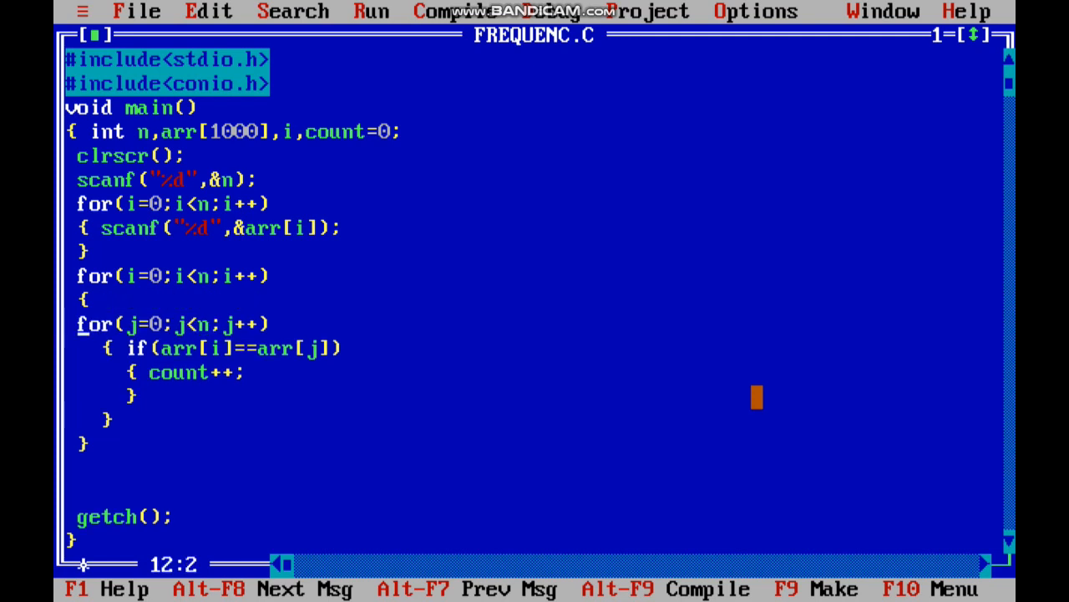
pyautogui.write('count')
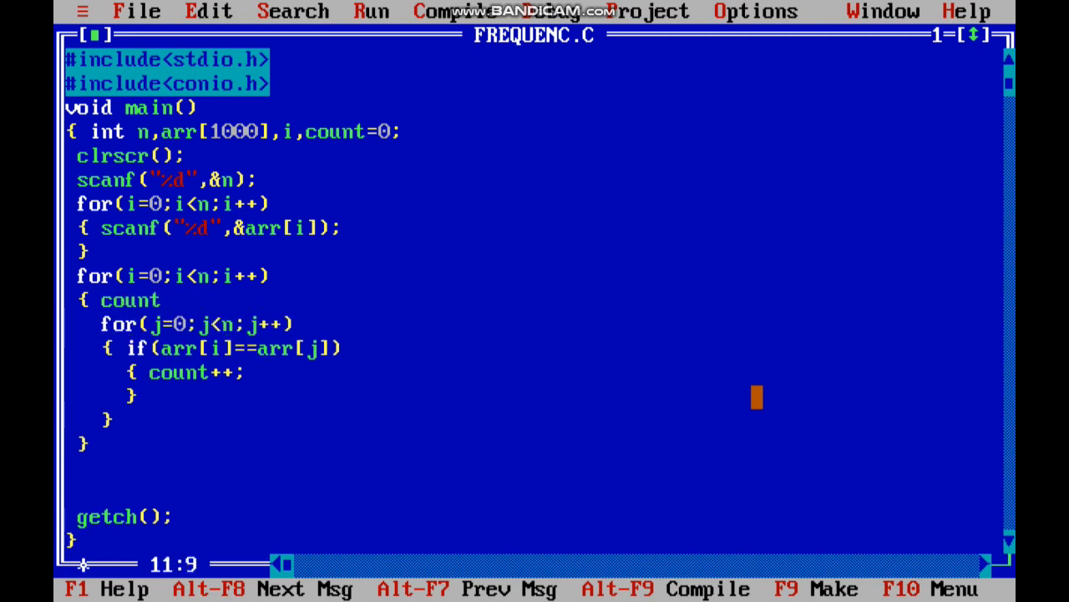
pyautogui.write('=0;')
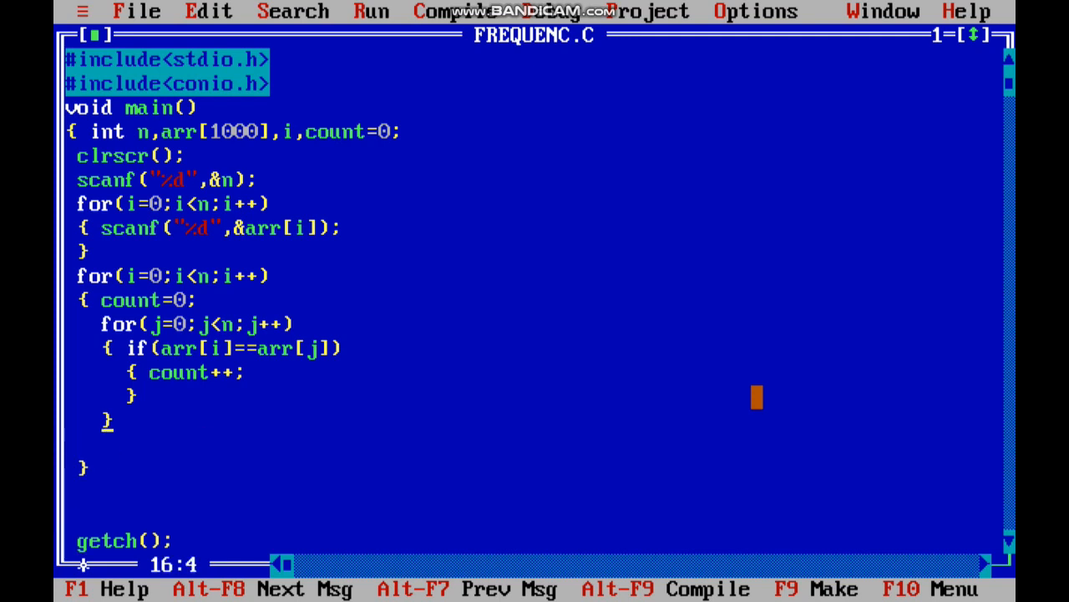
pyautogui.click(406, 131)
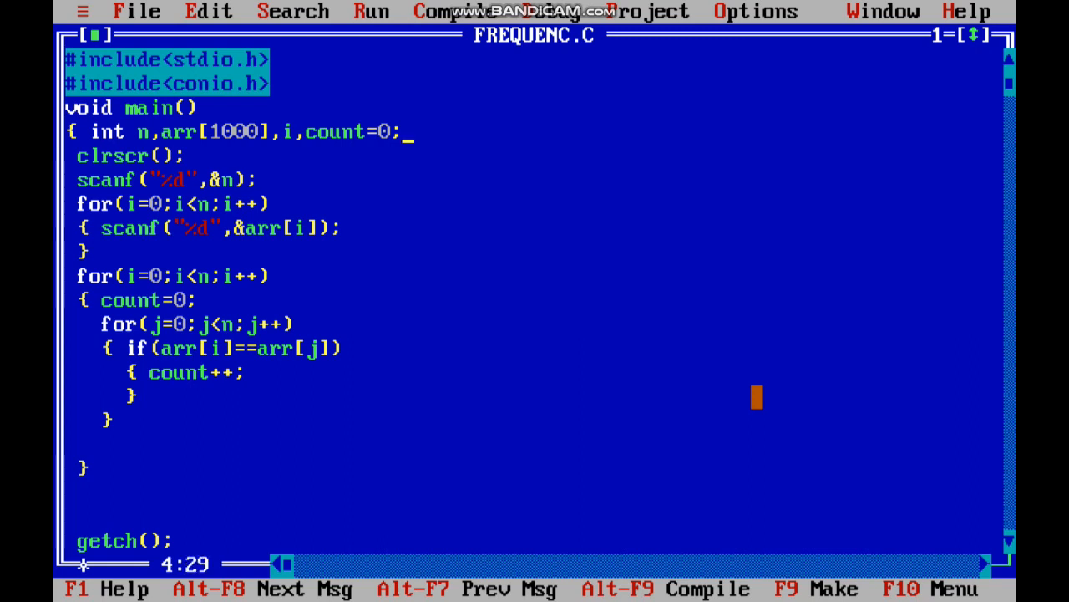
# Step: Add b[1000] and d to the integer declarations
pyautogui.write(',;')
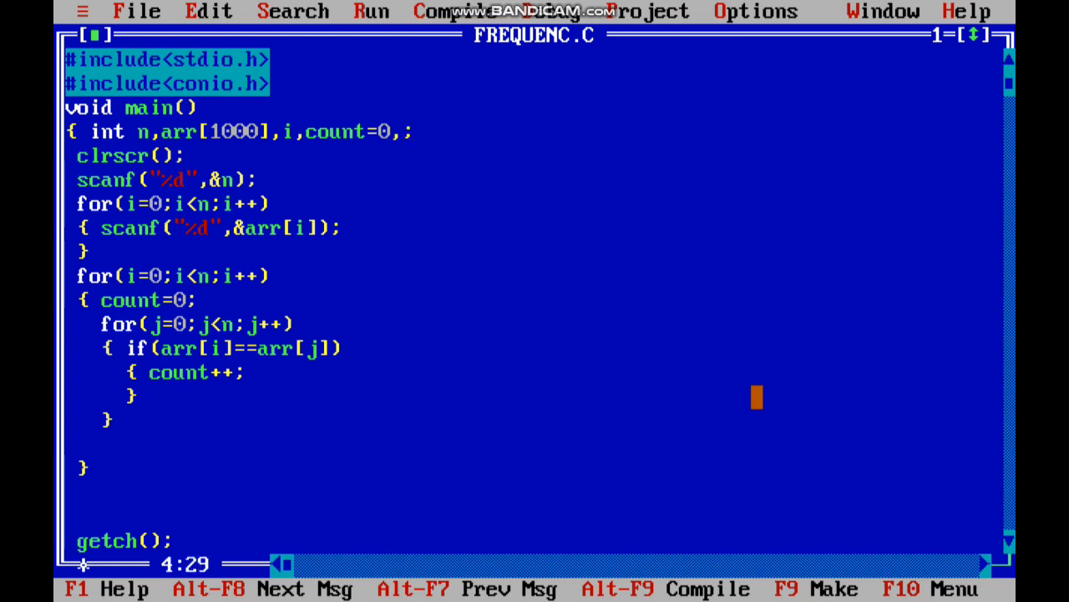
pyautogui.write('b[1000]')
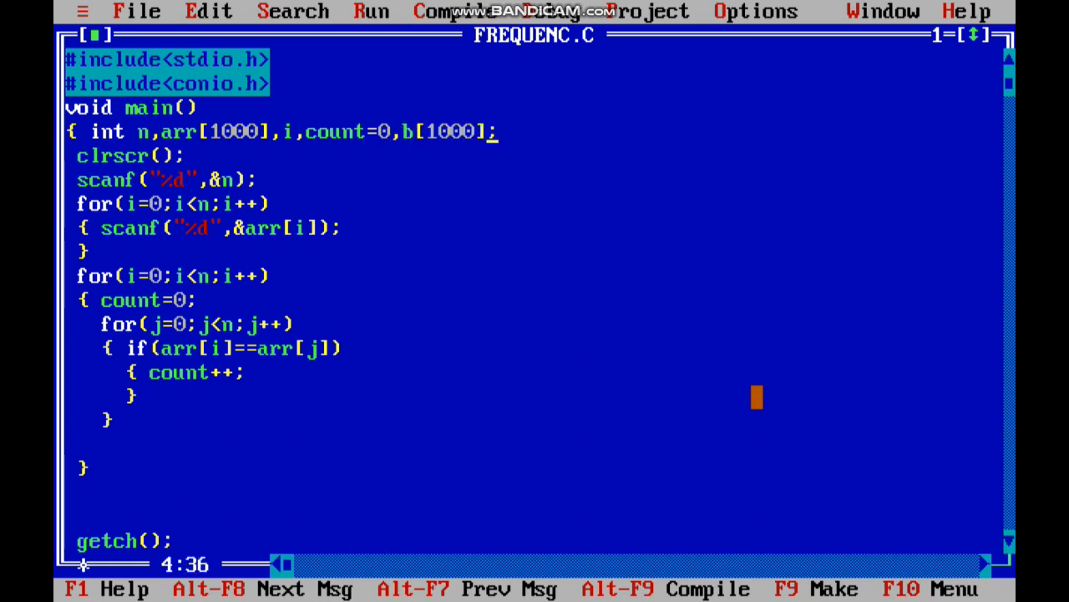
pyautogui.write(',d')
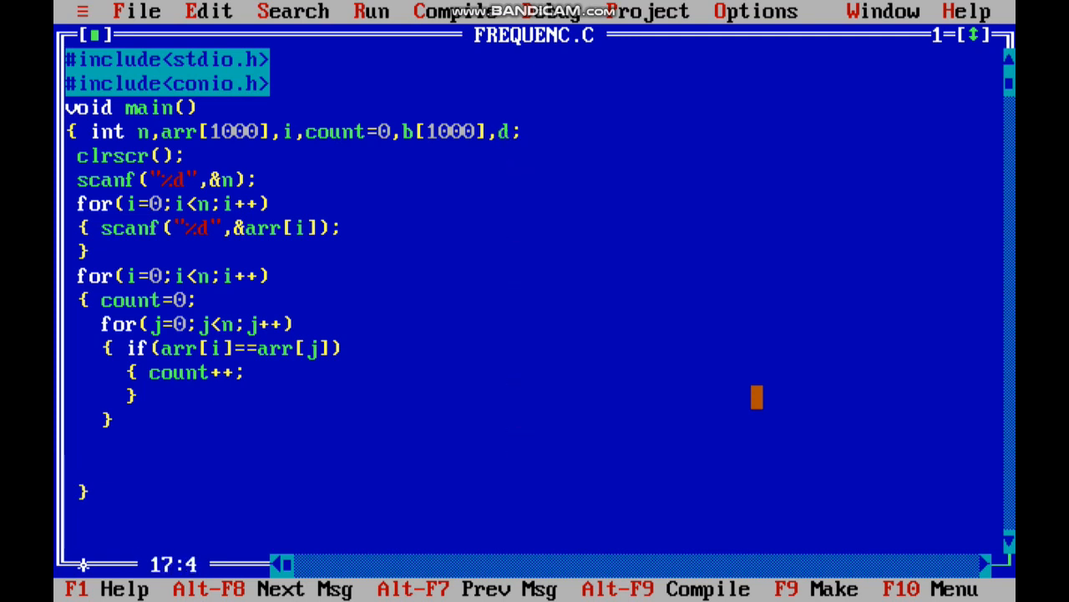
# Step: After the inner loop, store arr[i] into b[d] and increment d
pyautogui.write('b[')
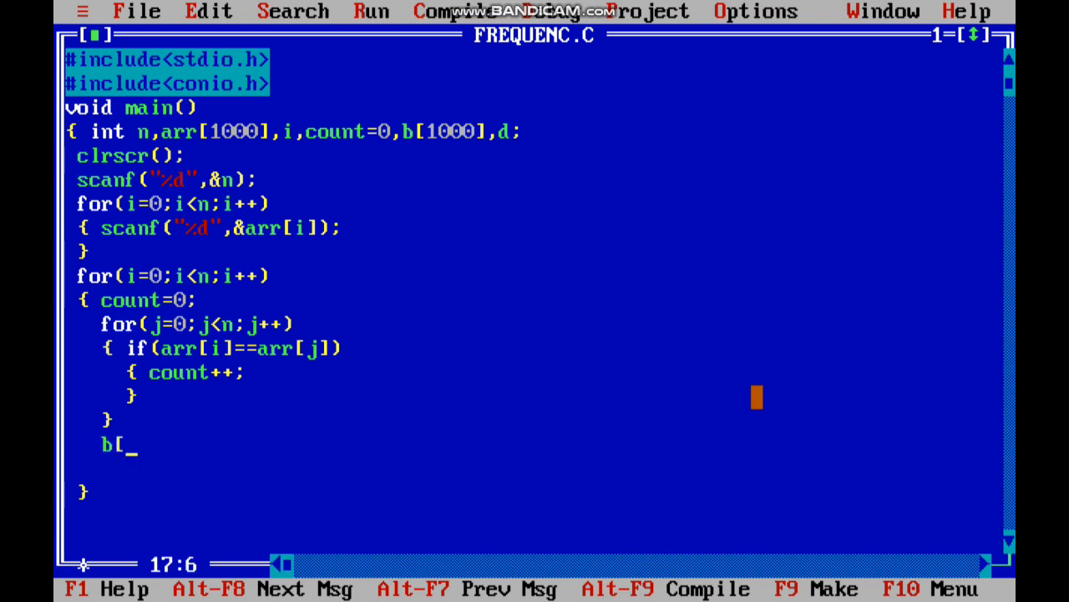
pyautogui.write('d]=ar')
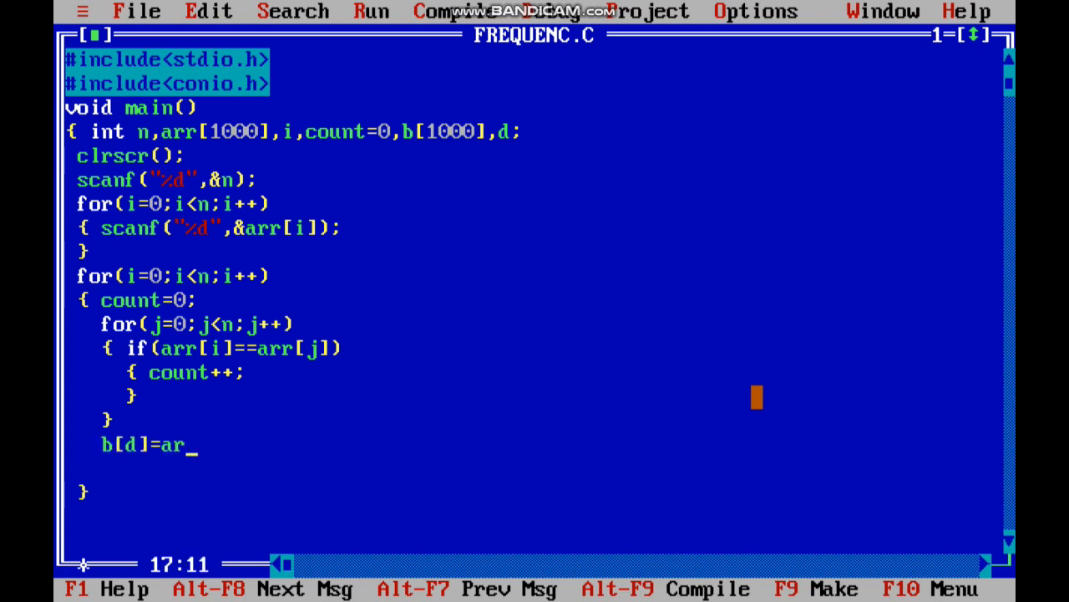
pyautogui.write('r[i];')
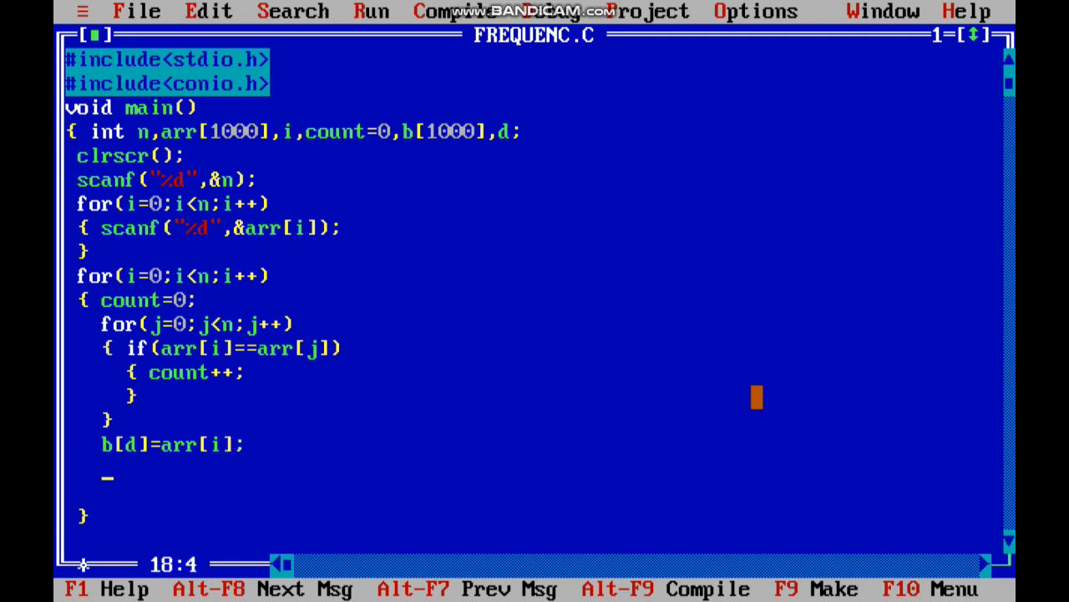
pyautogui.write('d++')
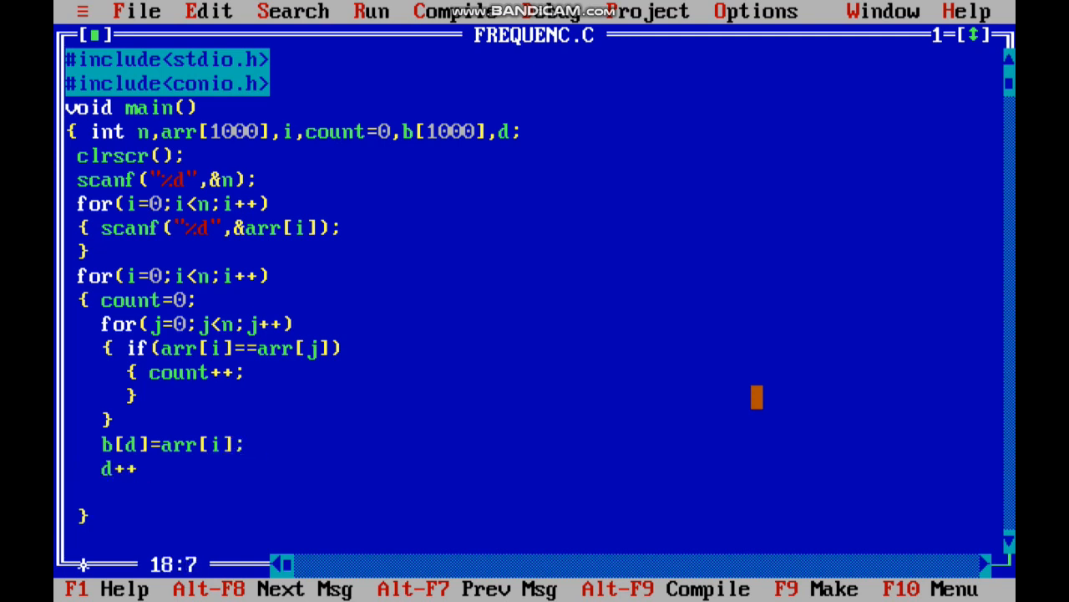
pyautogui.write(';')
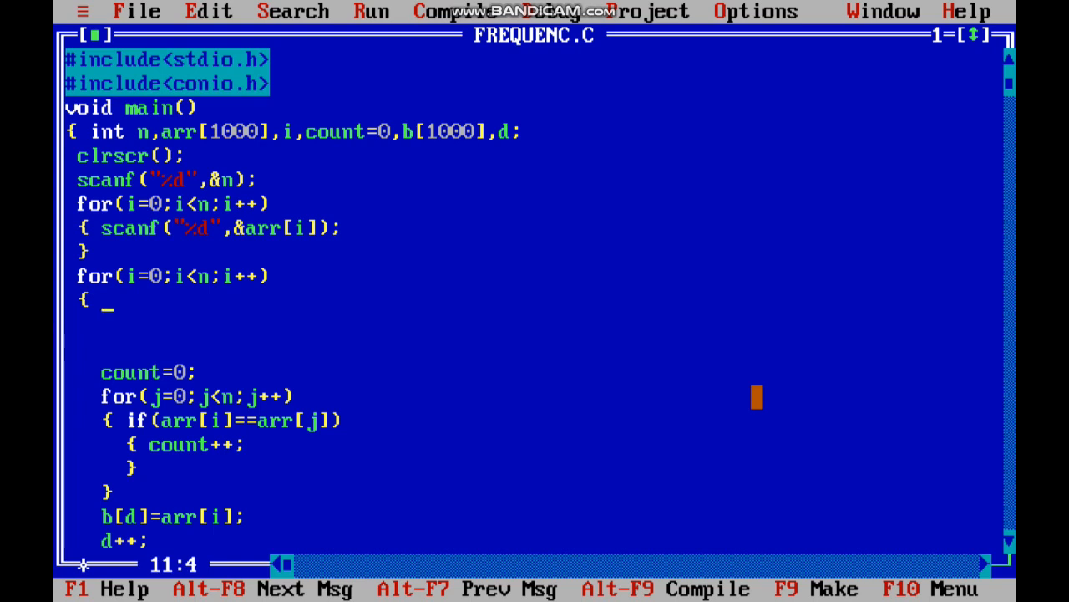
# Step: Add a for loop over k from 0 to d
pyautogui.write('for(')
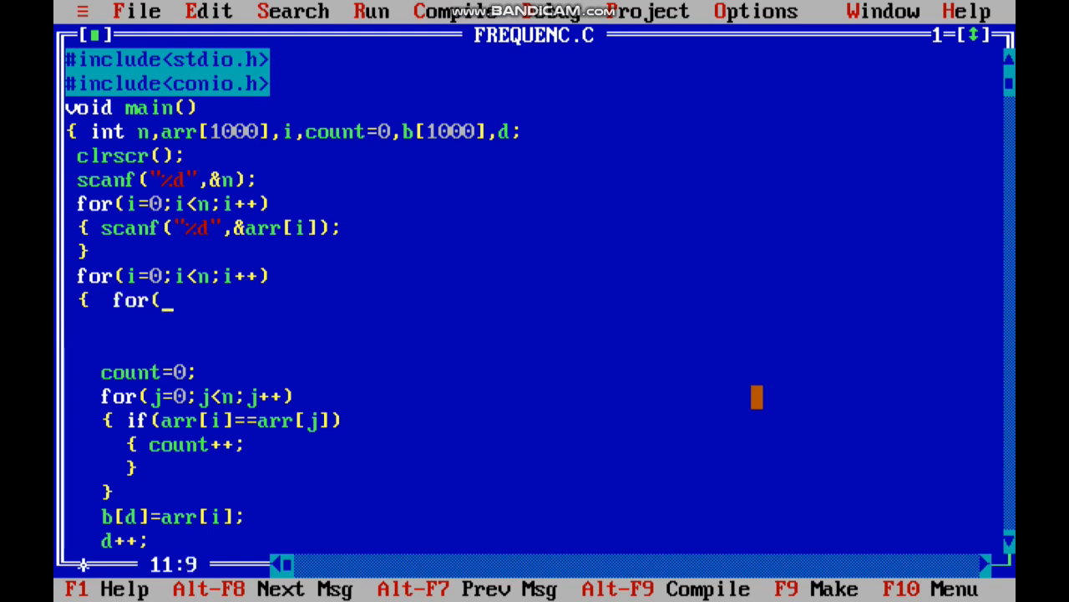
pyautogui.write('k=0)')
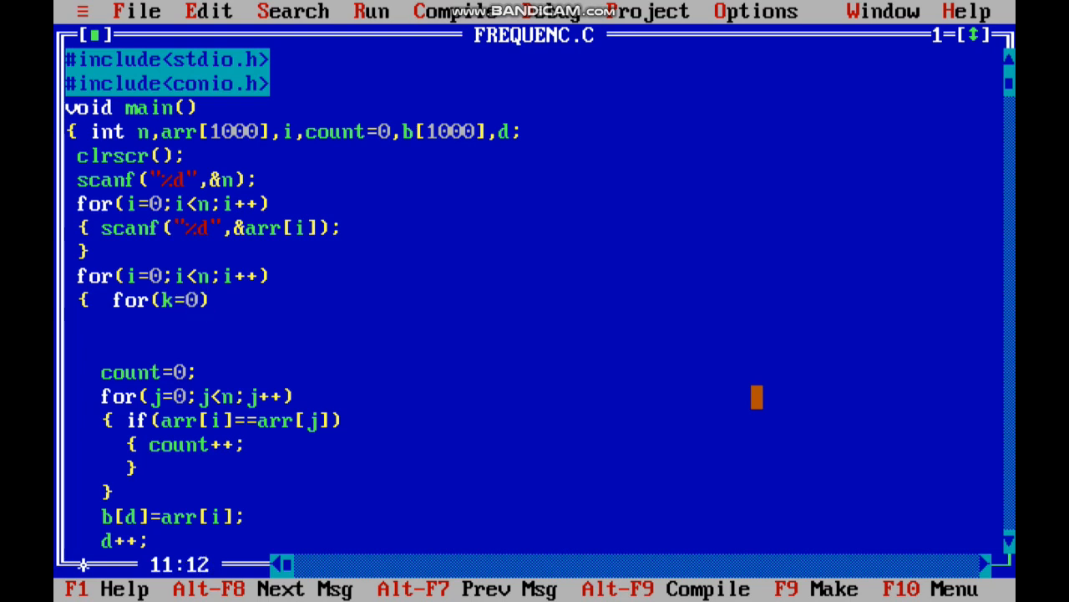
pyautogui.write(';k<')
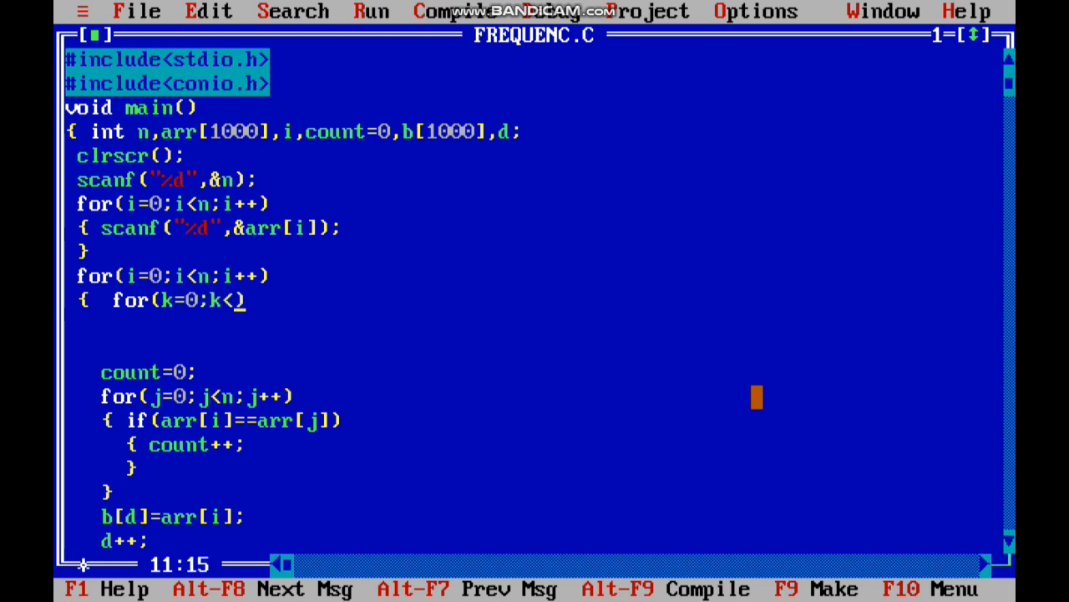
pyautogui.write('d;k++)')
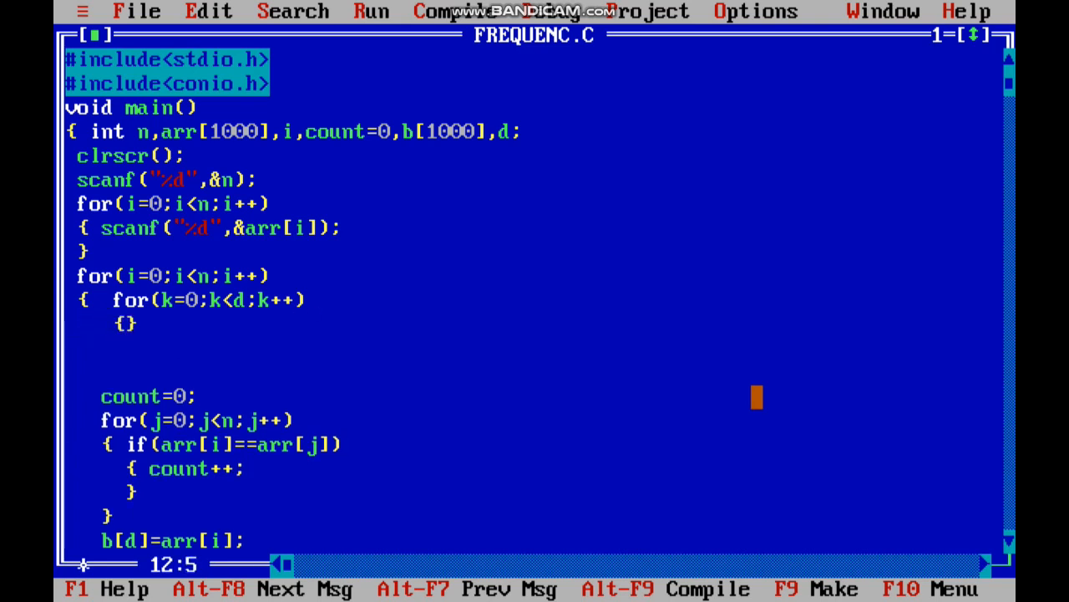
# Step: Inside the k loop, set found=1 and break when arr[i] matches b[k]
pyautogui.write('a')
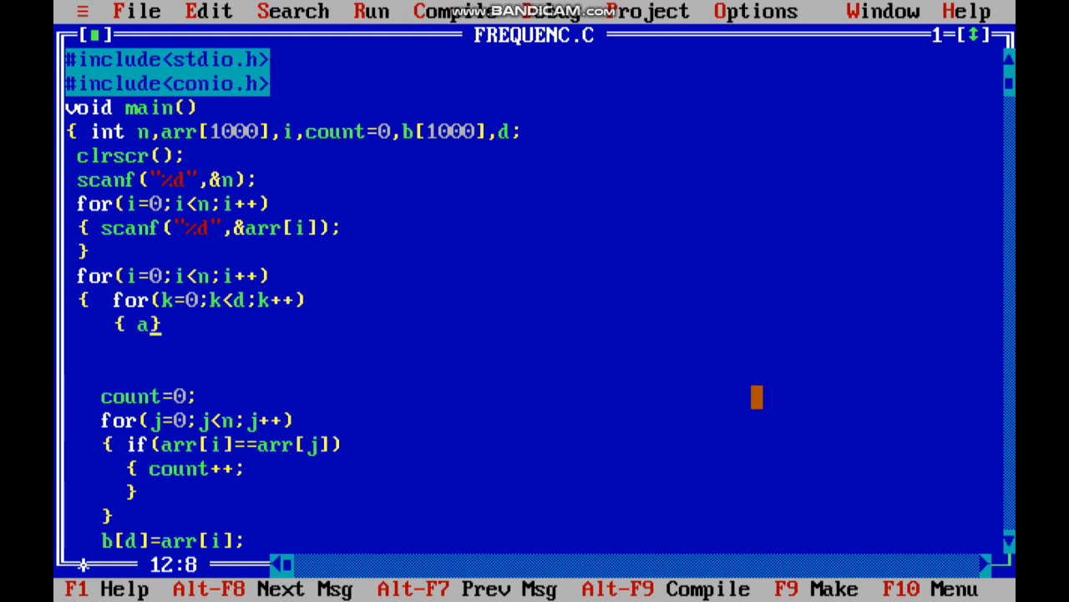
pyautogui.write('if()')
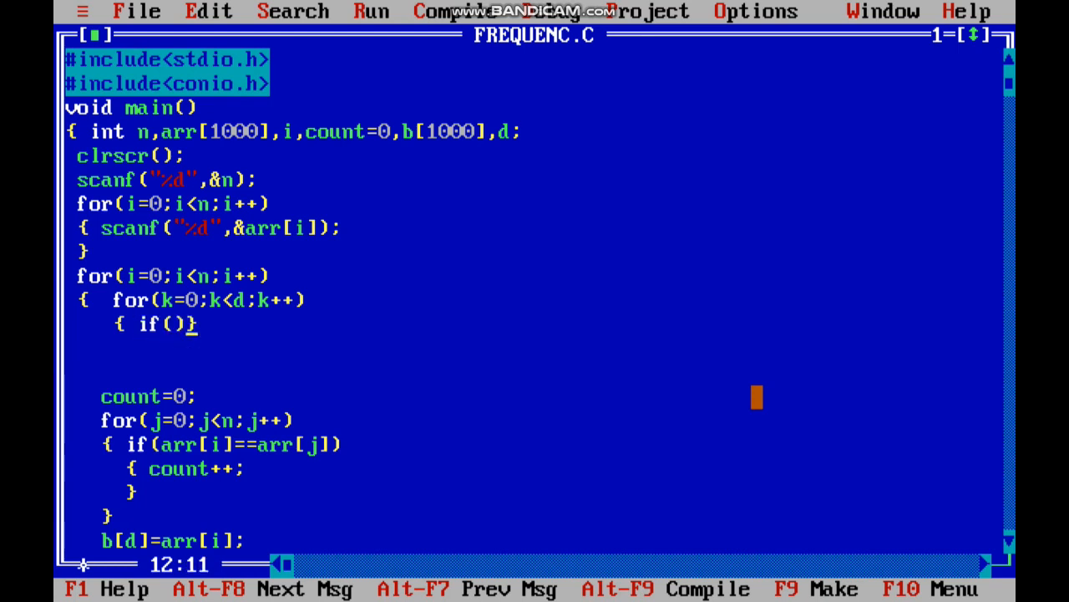
pyautogui.write('arr')
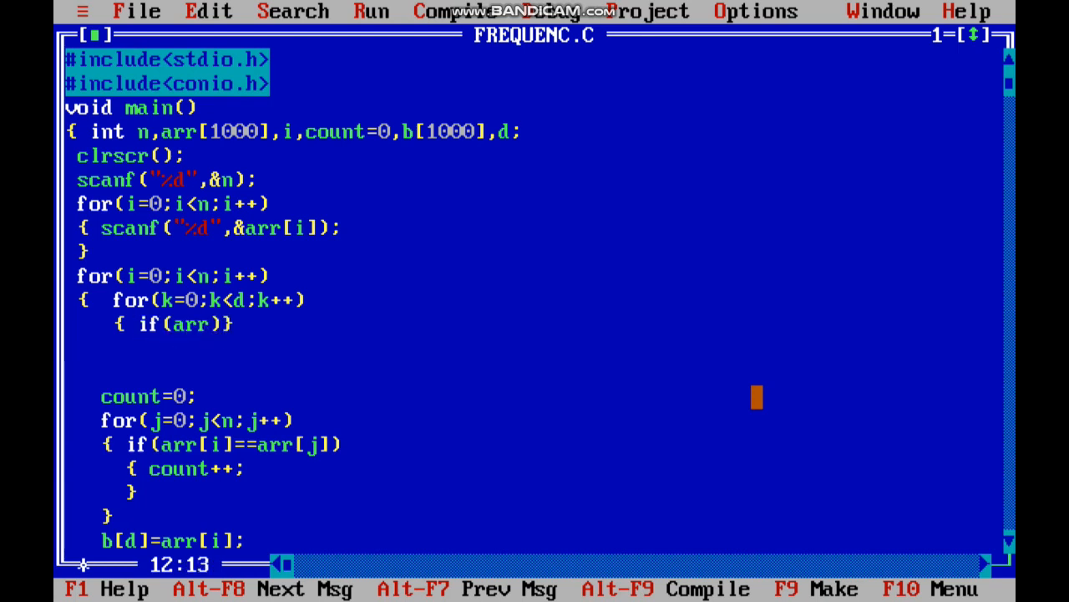
pyautogui.write('[i]==arr')
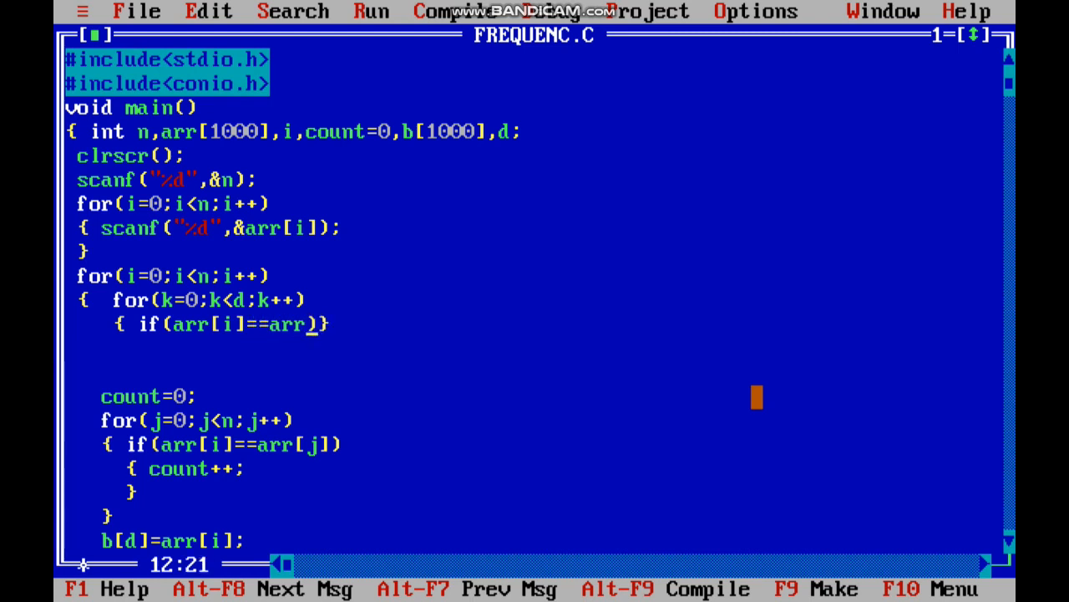
pyautogui.press('BackSpace')
pyautogui.write('b[k')
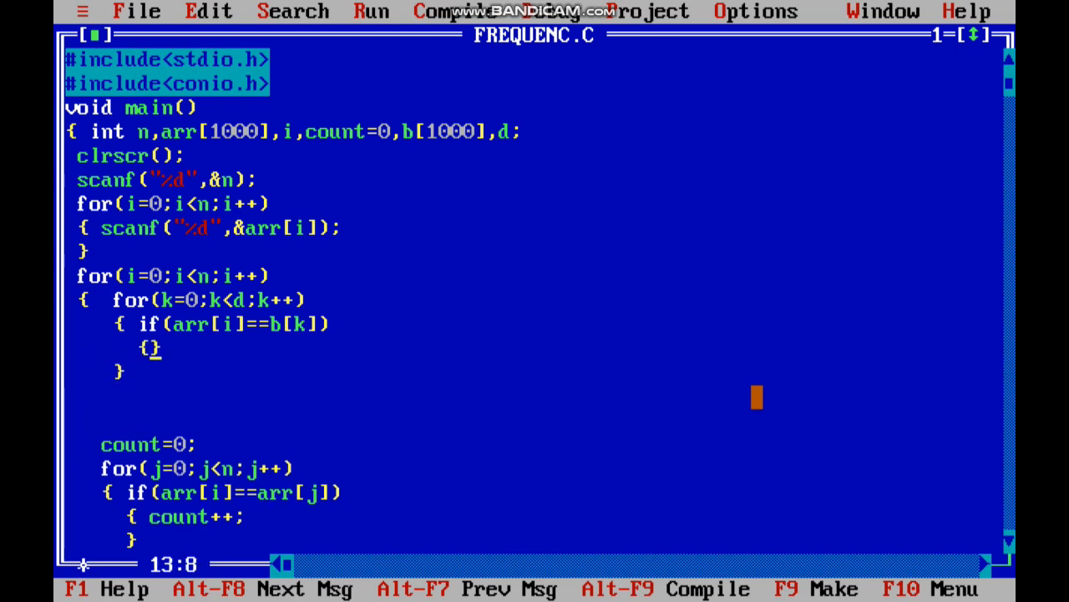
pyautogui.write('found')
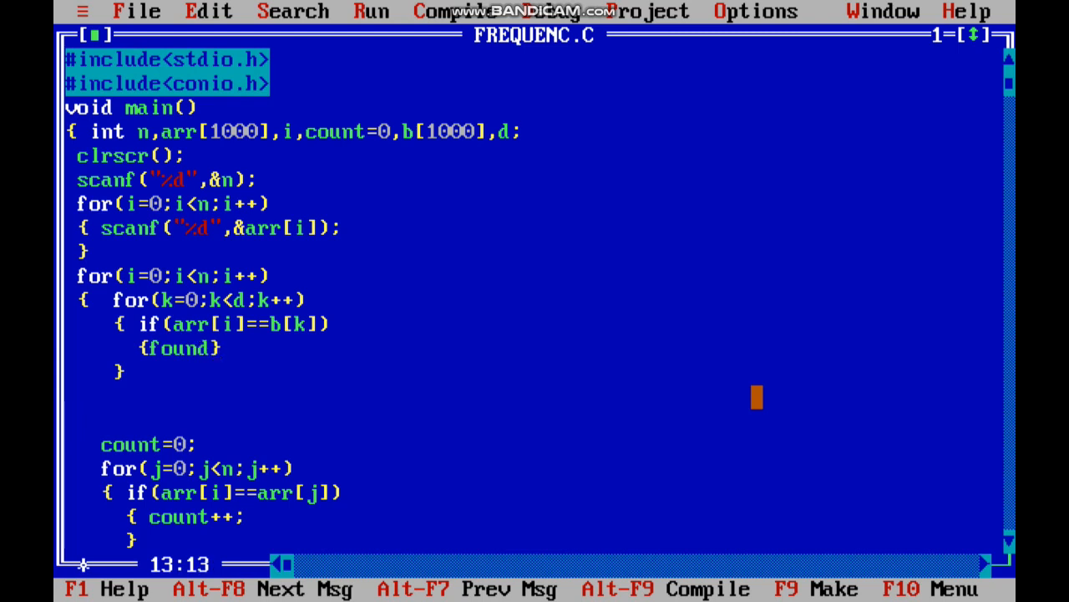
pyautogui.write('1')
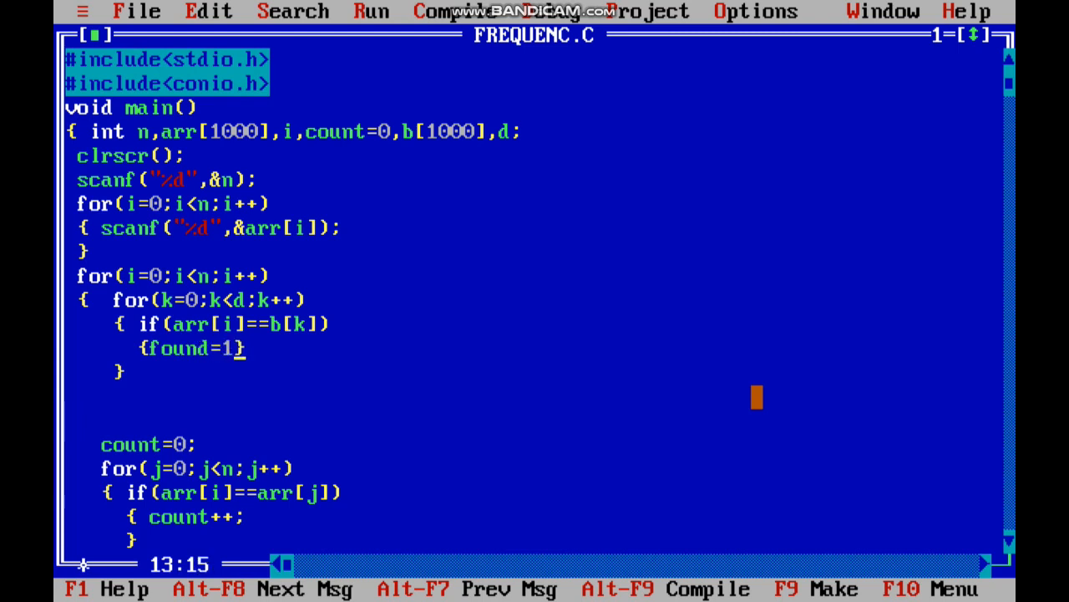
pyautogui.write(';')
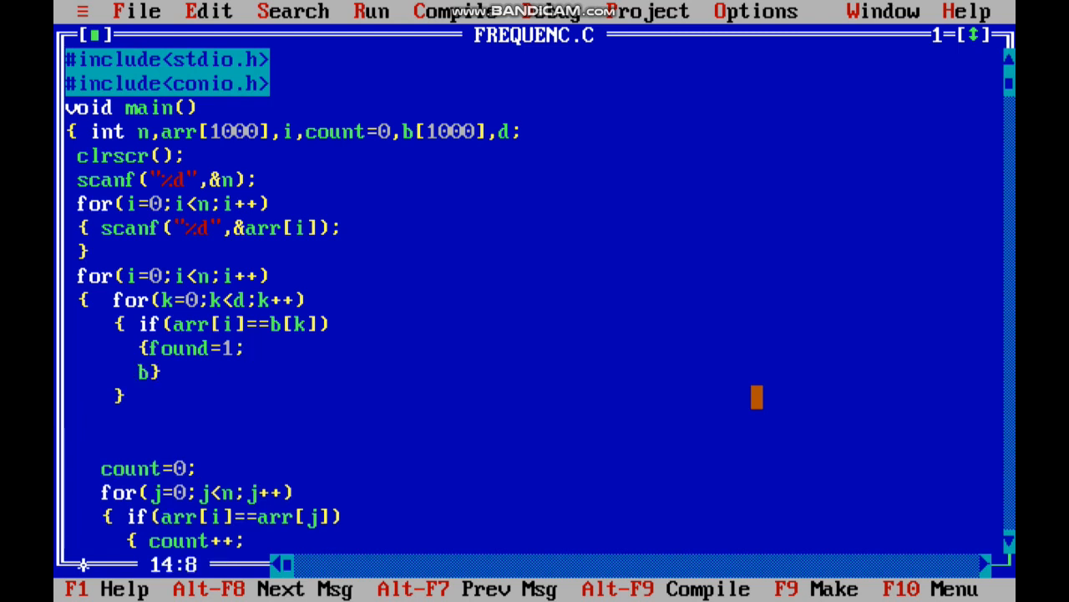
pyautogui.write('reak')
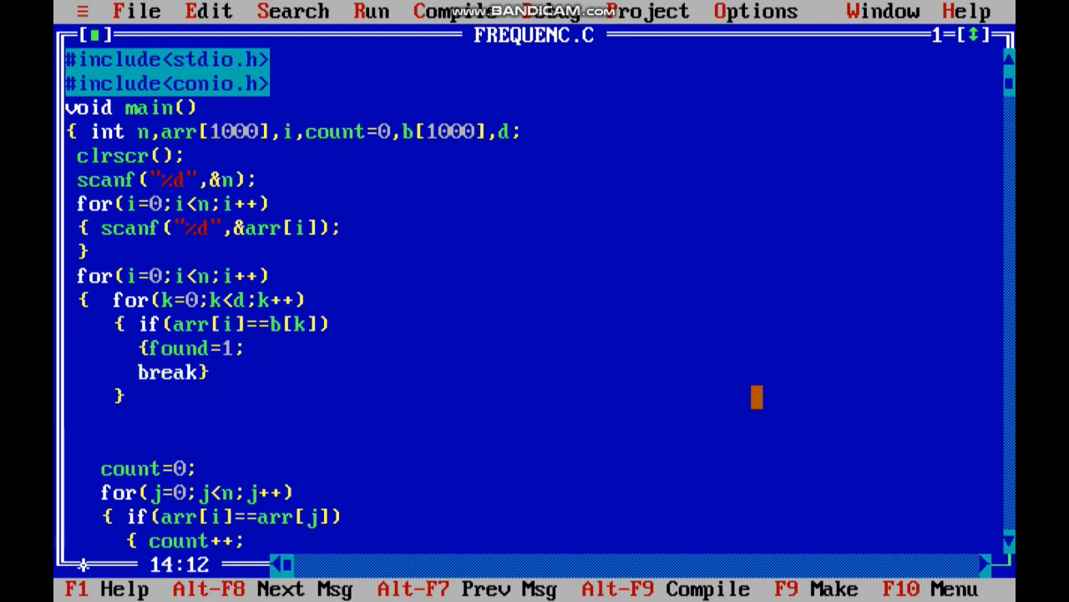
pyautogui.write(';')
pyautogui.write('}')
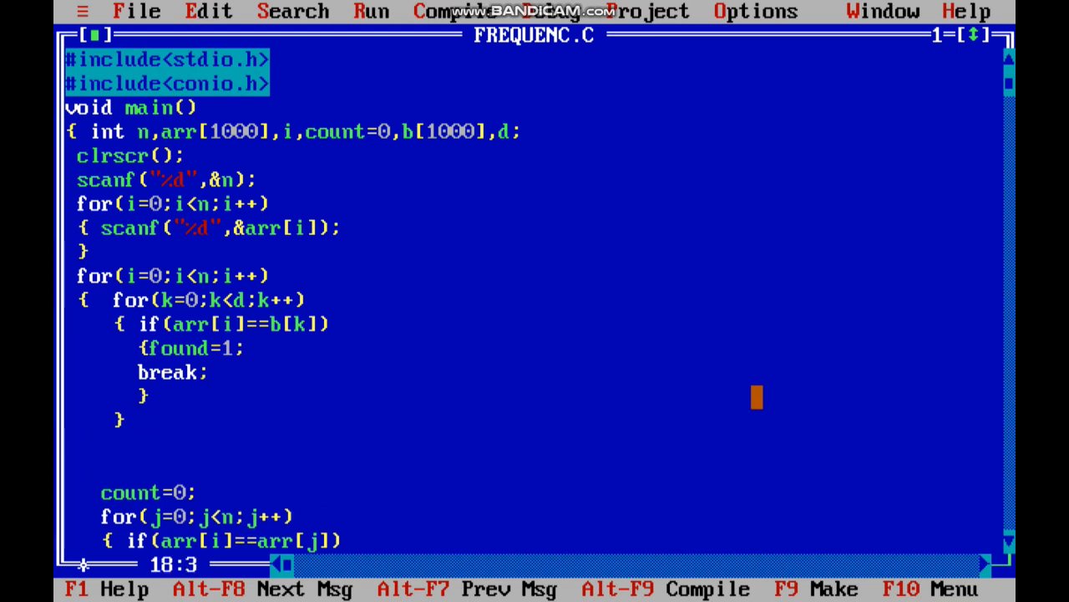
# Step: Run the counting only under if(found==0)
pyautogui.write('if()')
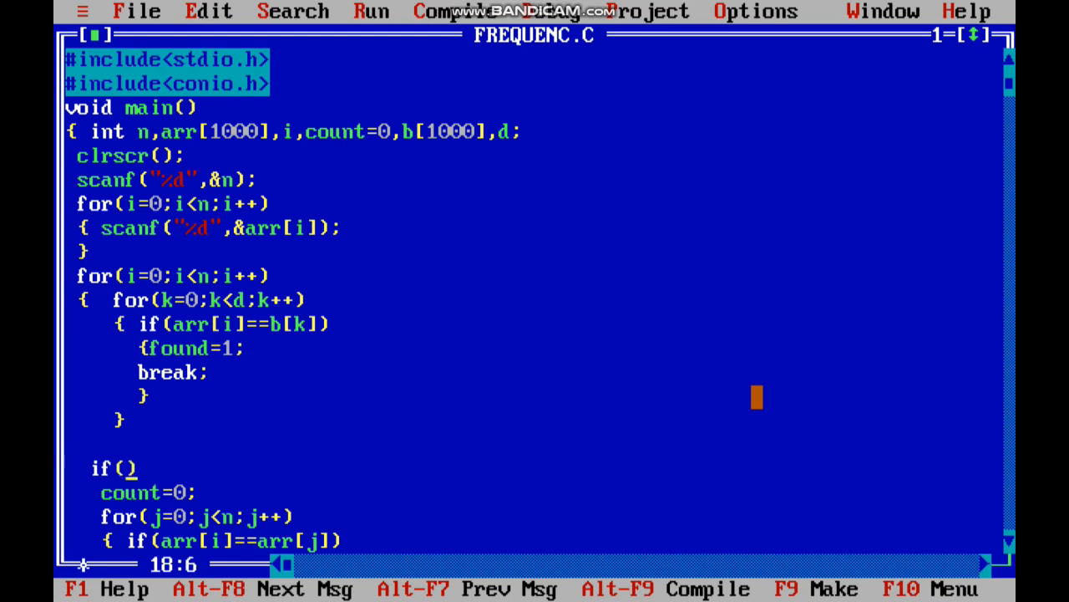
pyautogui.write('found=')
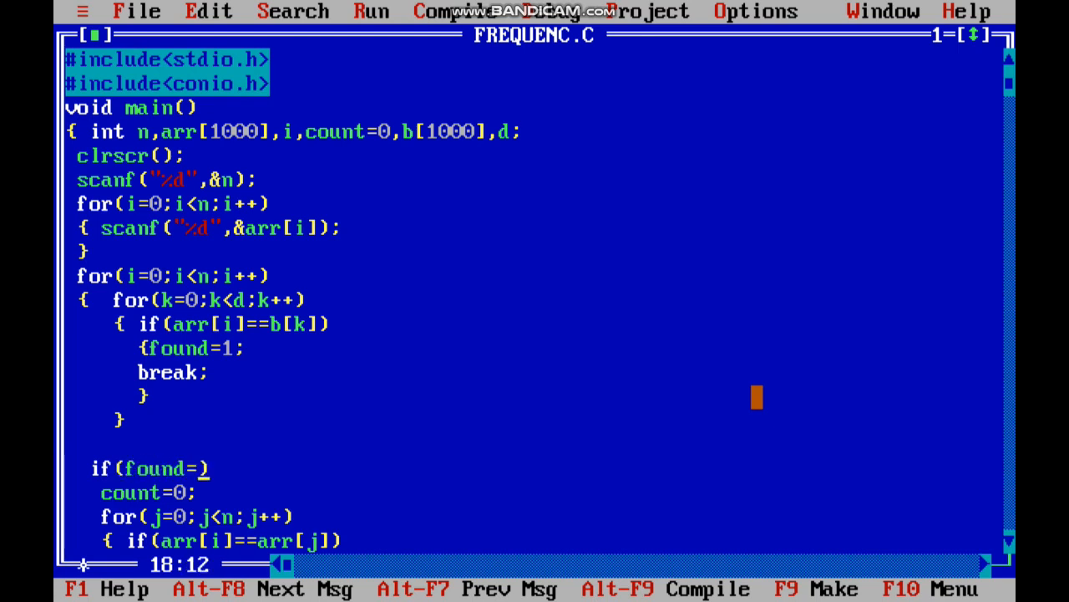
pyautogui.write('=0')
pyautogui.click(147, 492)
pyautogui.write('{ ')
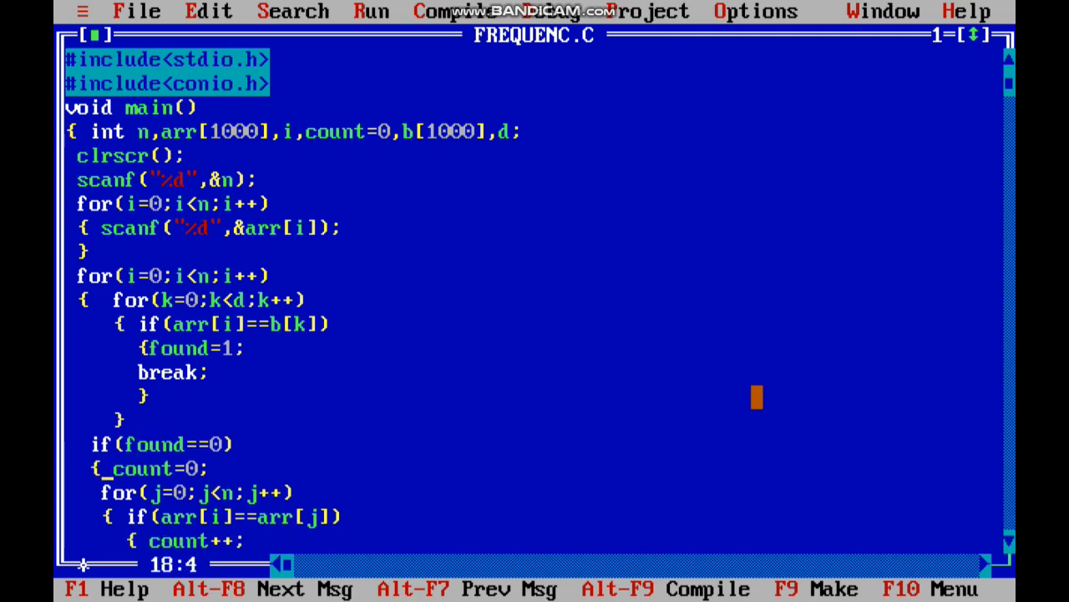
pyautogui.scroll(-3)
pyautogui.write(',found=0')
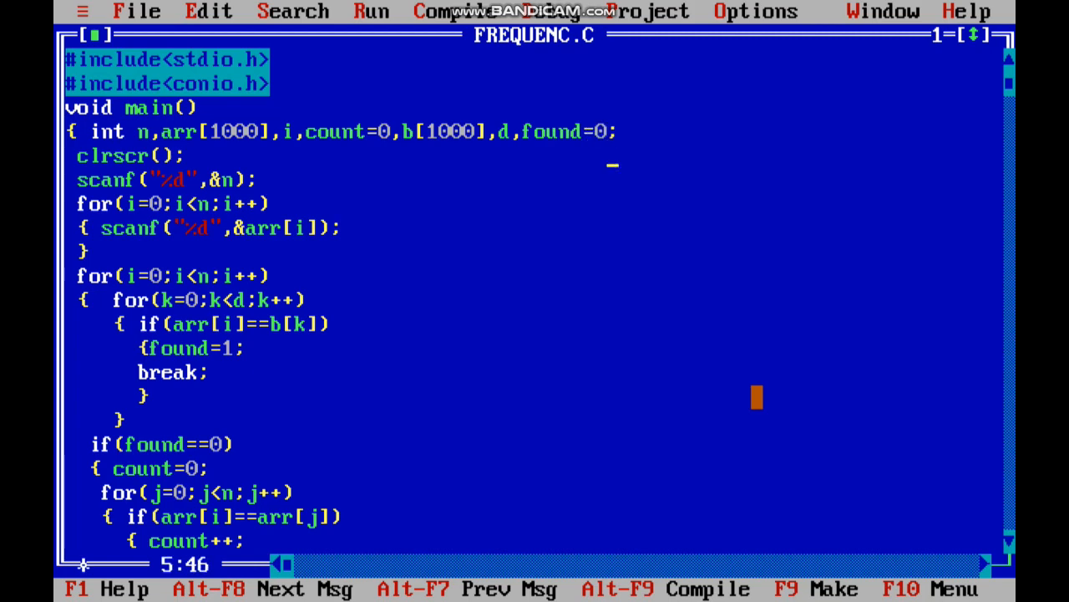
pyautogui.scroll(-3)
pyautogui.write('p')
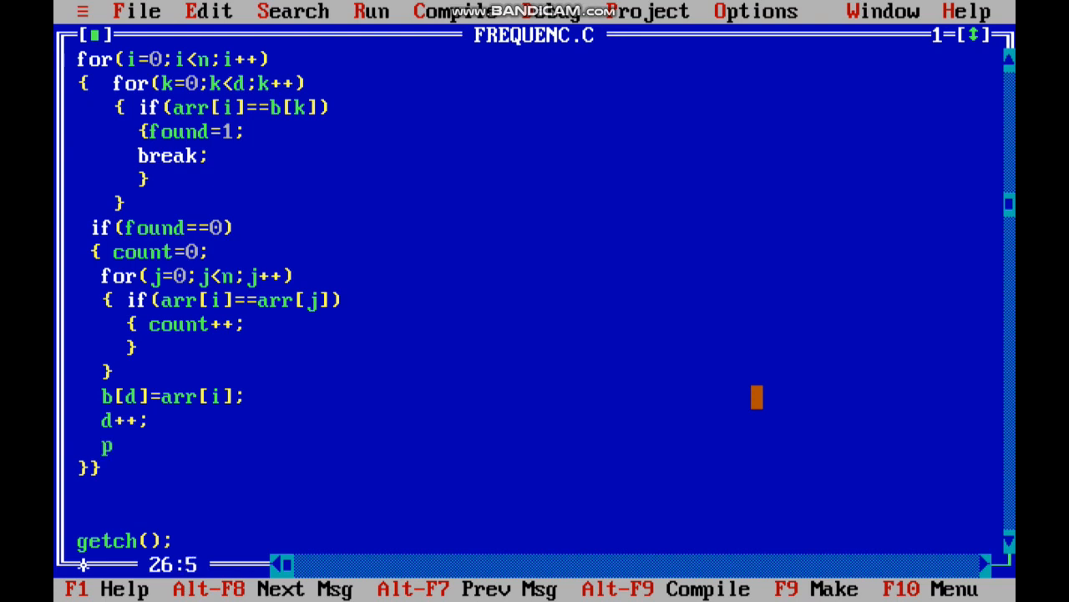
# Step: Add printf("frequency of %d is %d",arr[i],count); after d++
pyautogui.write('rintf()')
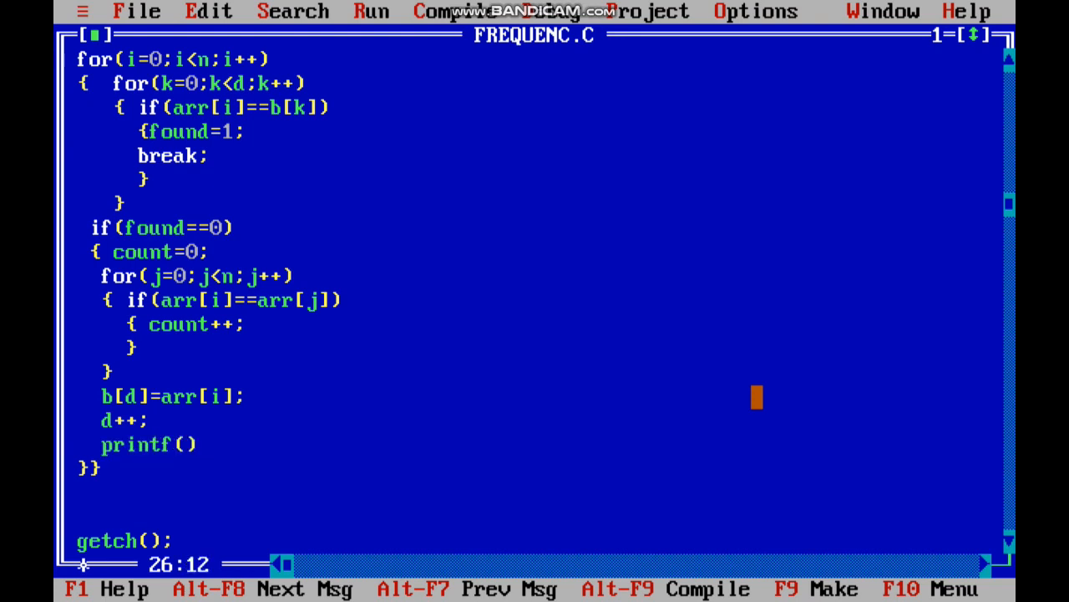
pyautogui.write('"fre"')
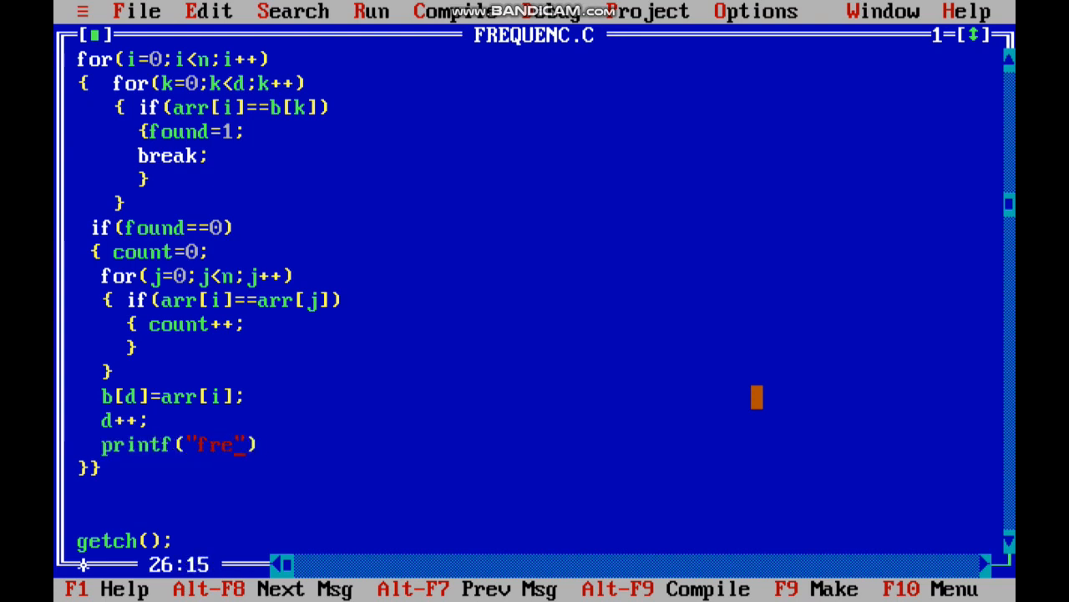
pyautogui.write('quency of')
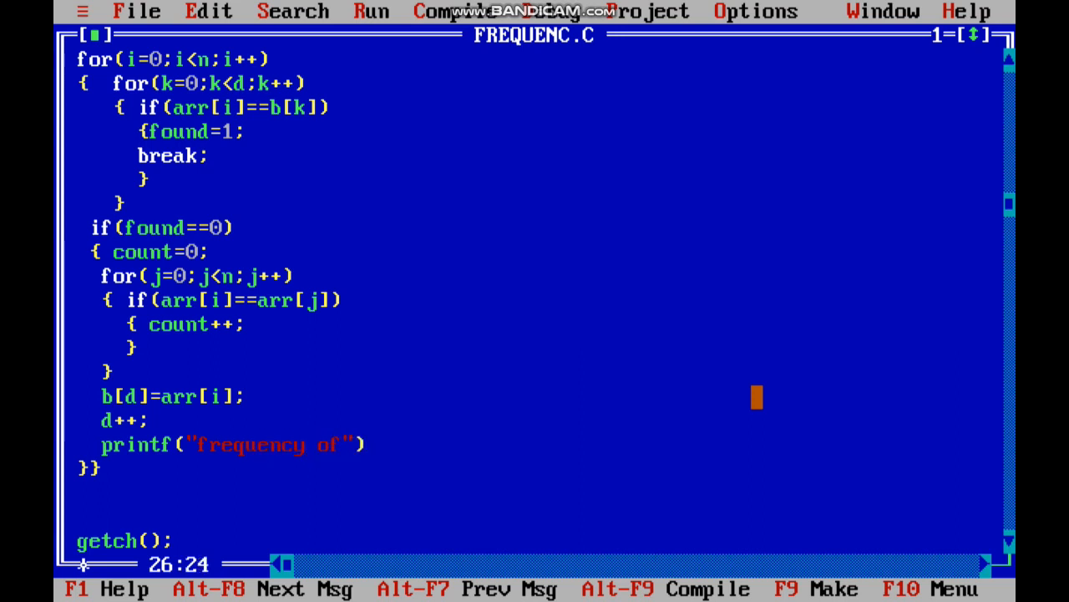
pyautogui.write('%d')
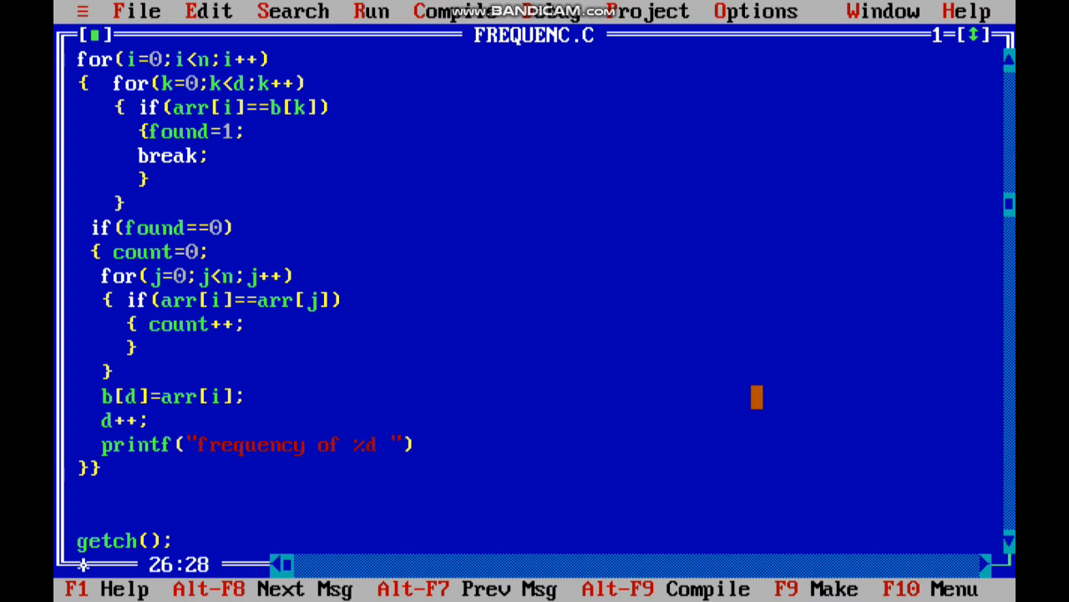
pyautogui.write('is %')
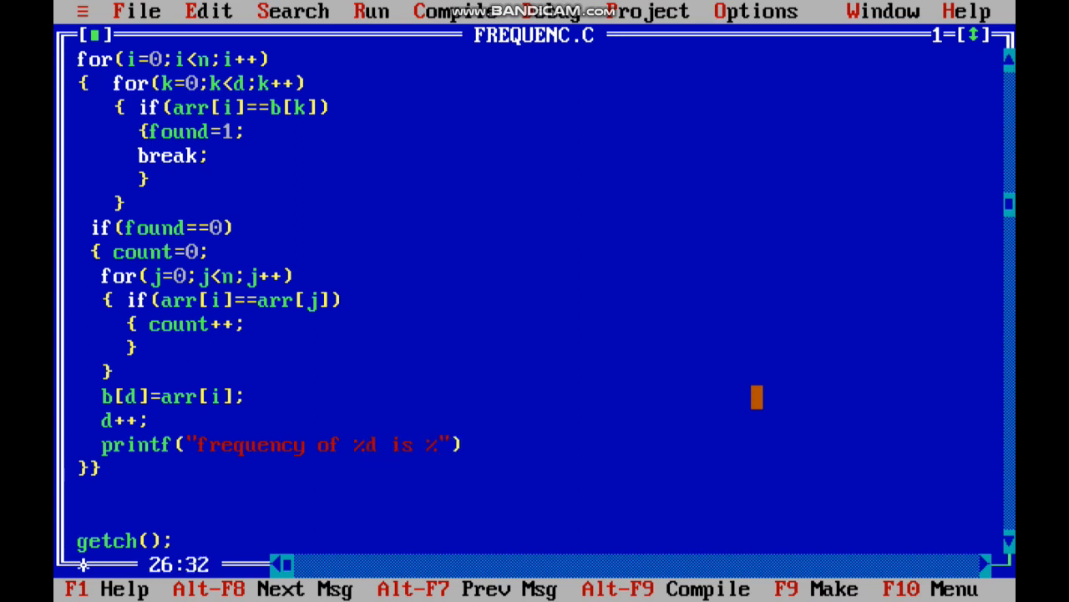
pyautogui.write('d')
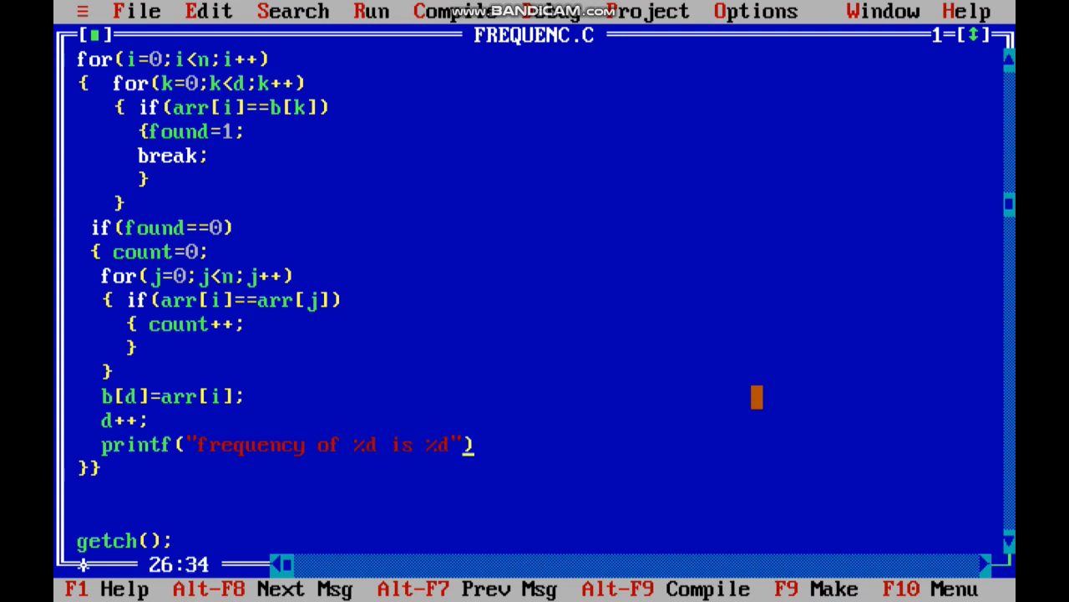
pyautogui.write(',')
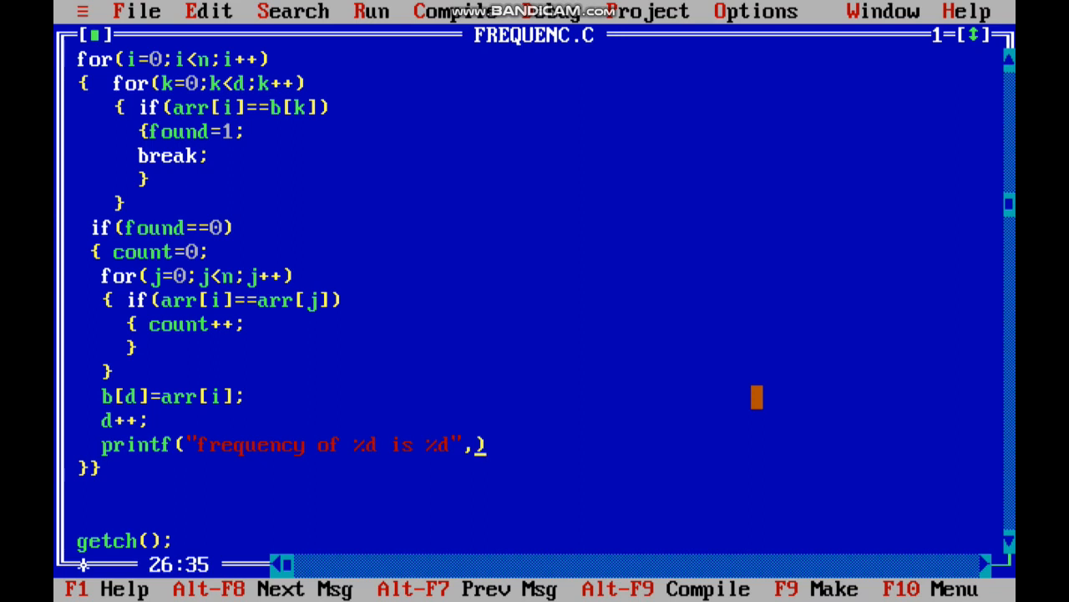
pyautogui.write('arr[i]')
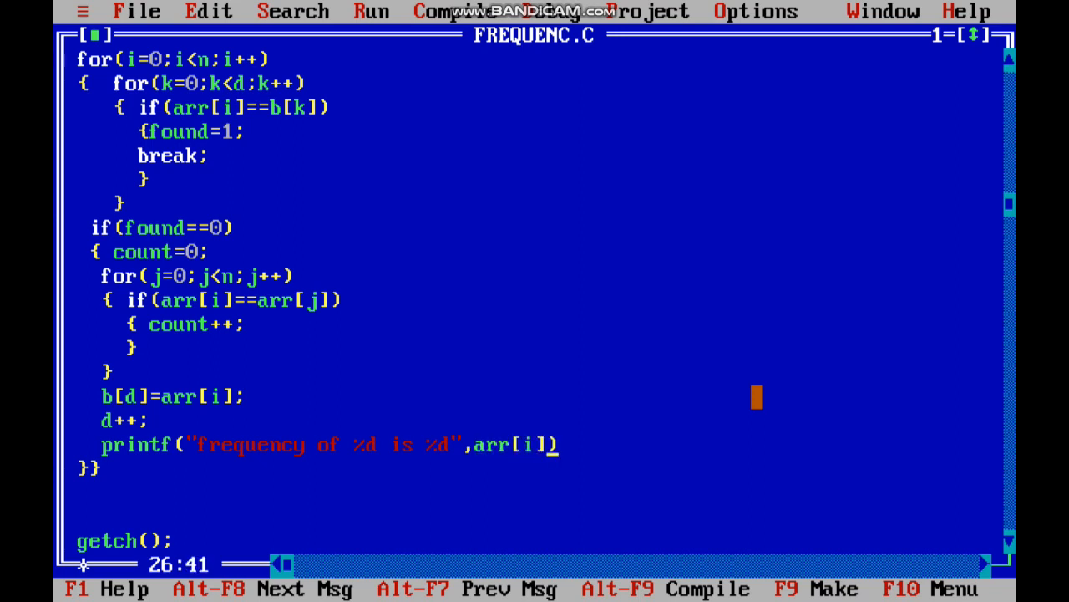
pyautogui.write(',count')
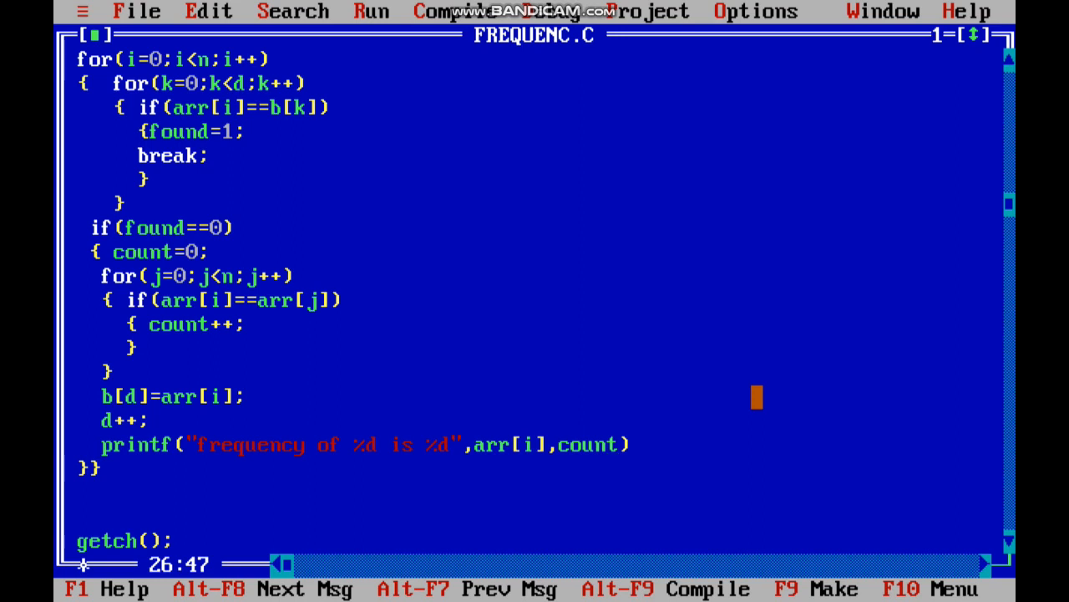
pyautogui.write(';')
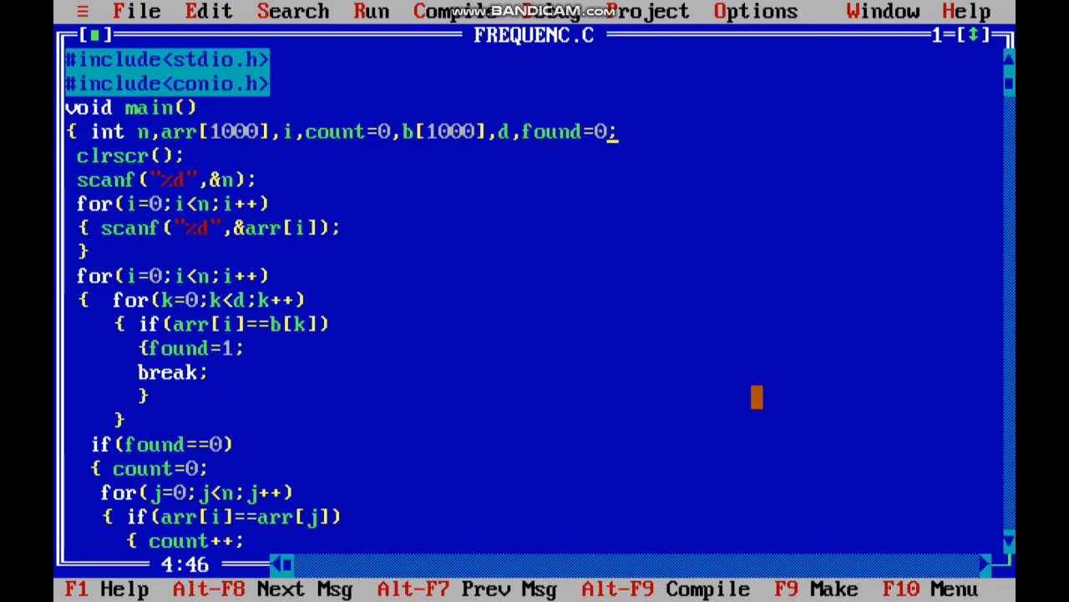
# Step: Declare k and j, end the printf format with \n, and initialize d=0
pyautogui.write('k,j')
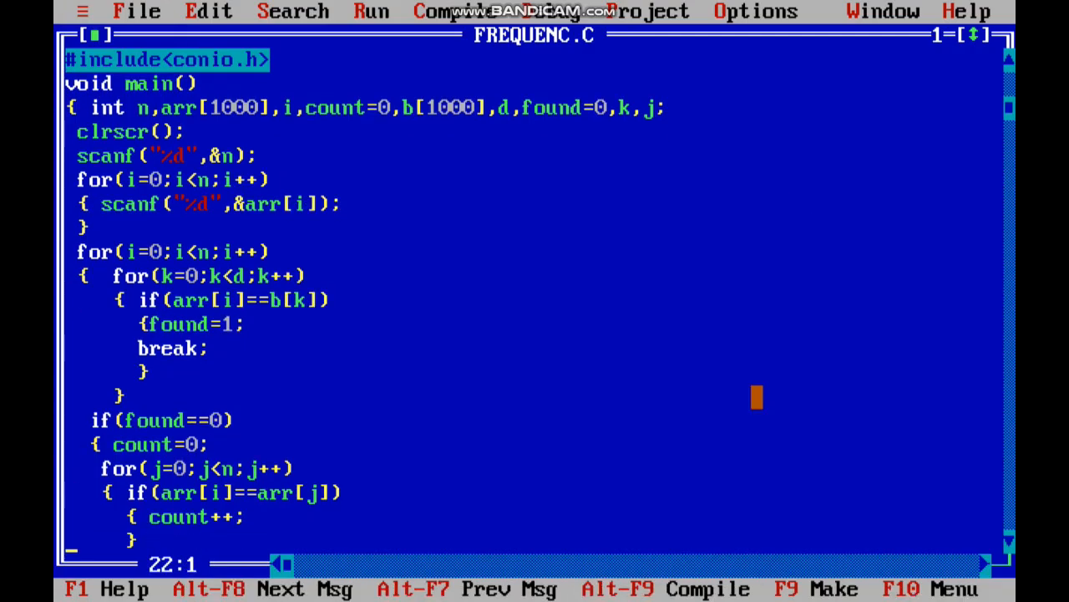
pyautogui.scroll(-3)
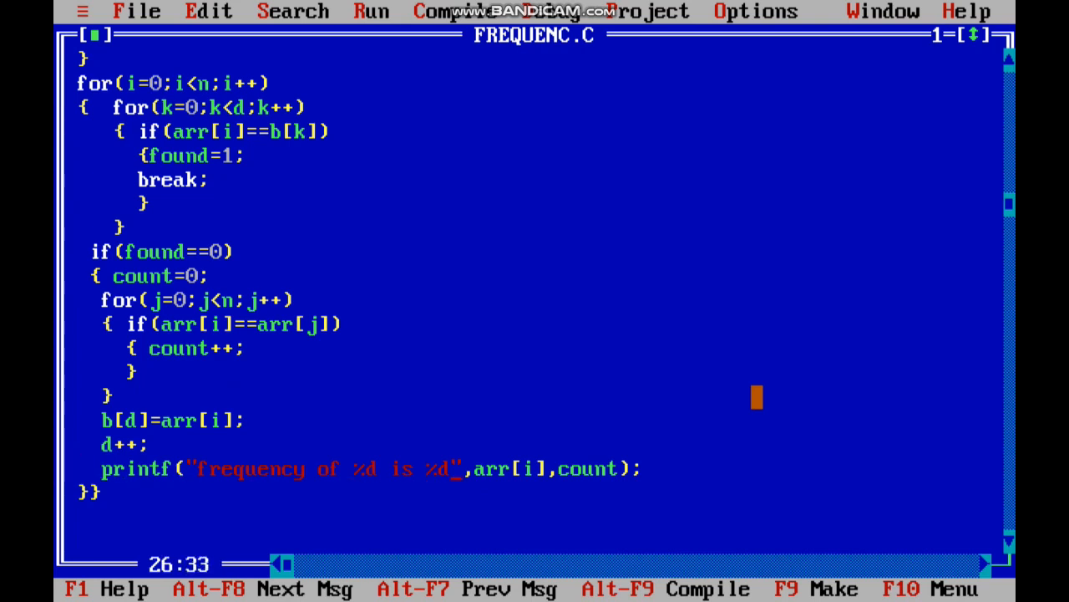
pyautogui.write('\\n')
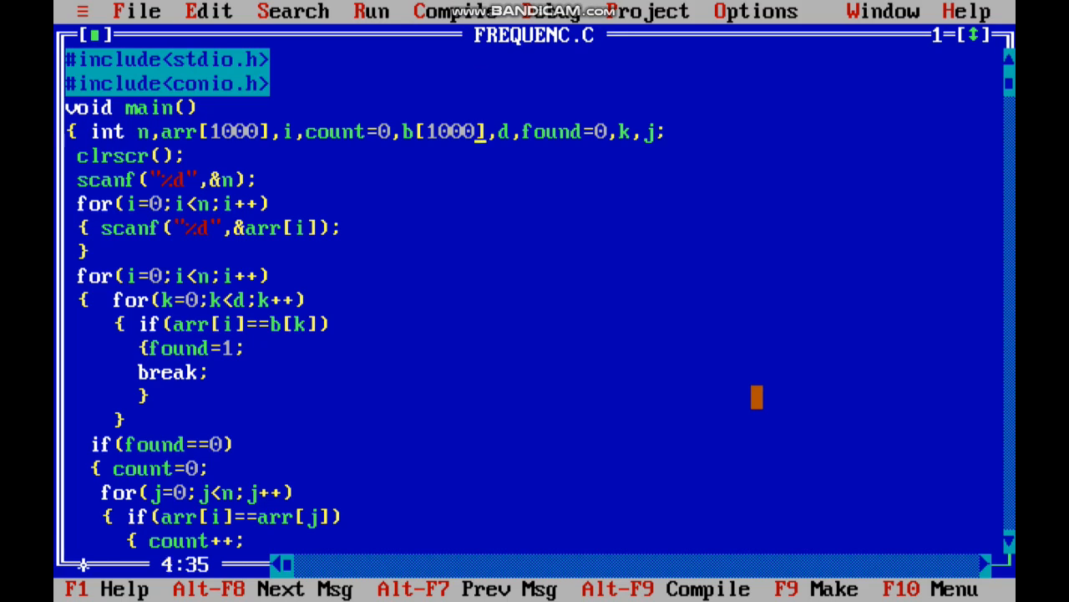
pyautogui.write('=0')
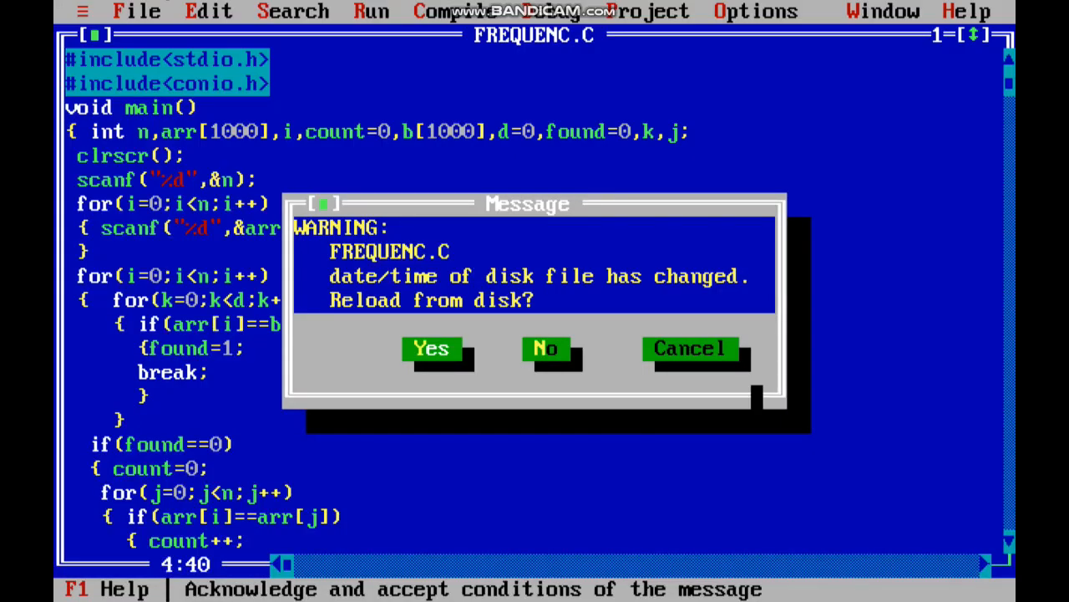
# Step: Keep the edited code, then put the printf inside braces under if(count==2)
pyautogui.click(545, 348)
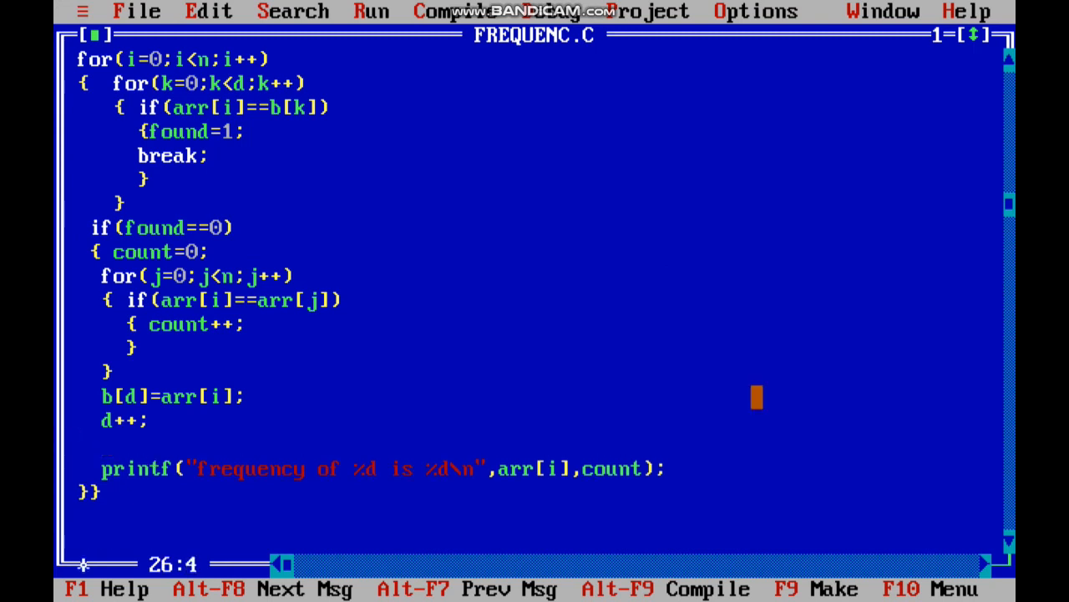
pyautogui.write('if()')
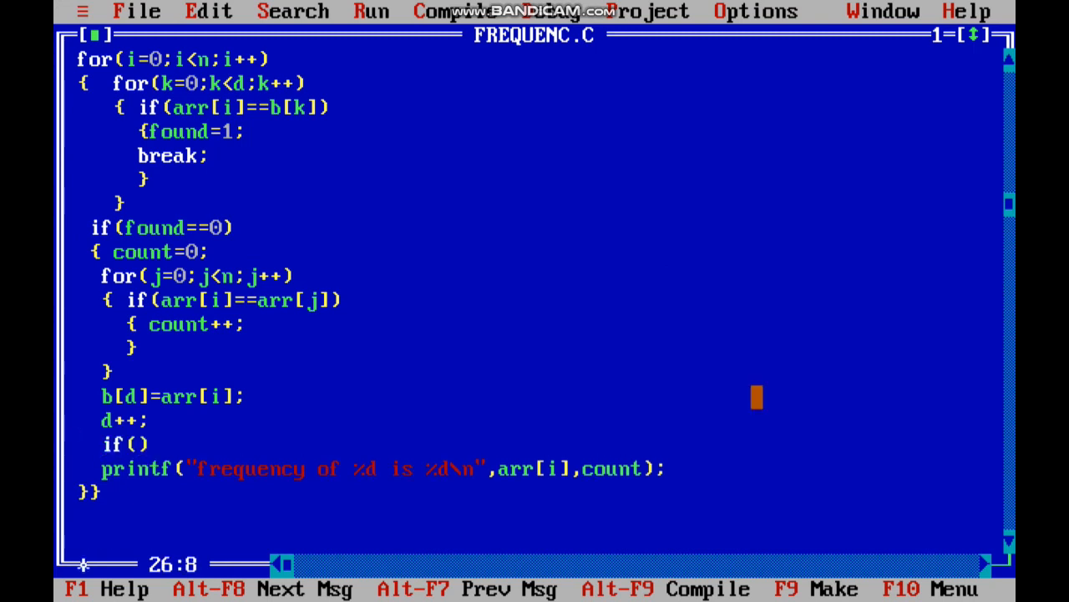
pyautogui.write('count')
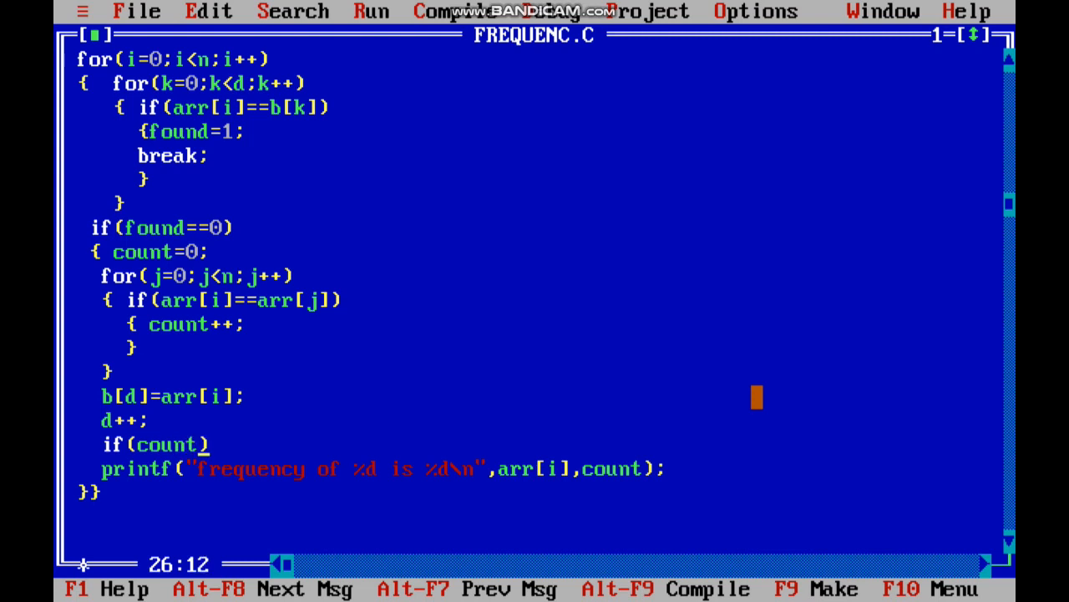
pyautogui.write('=2')
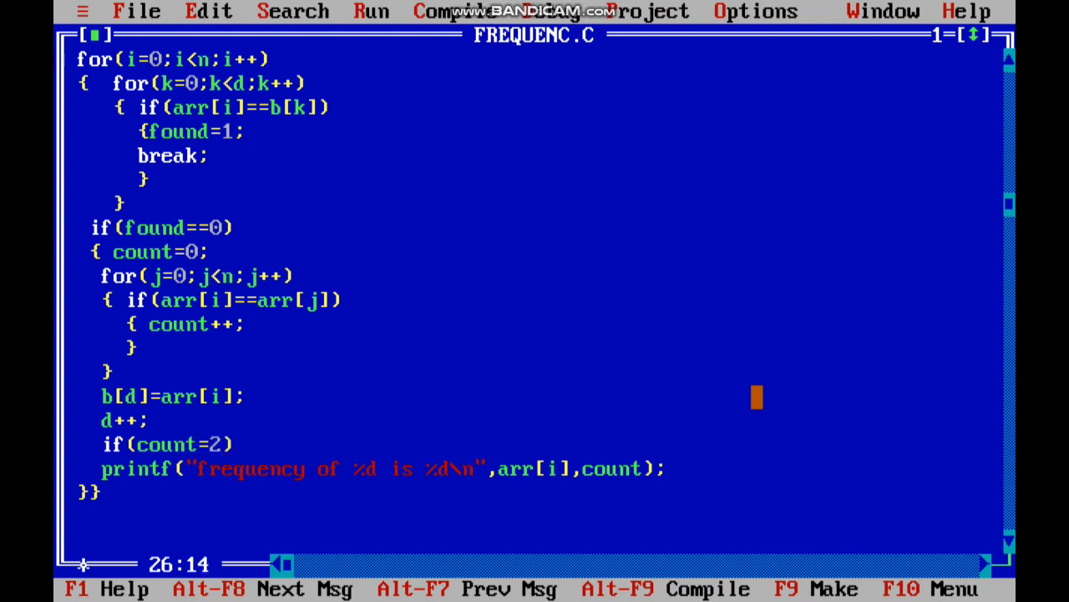
pyautogui.write('=')
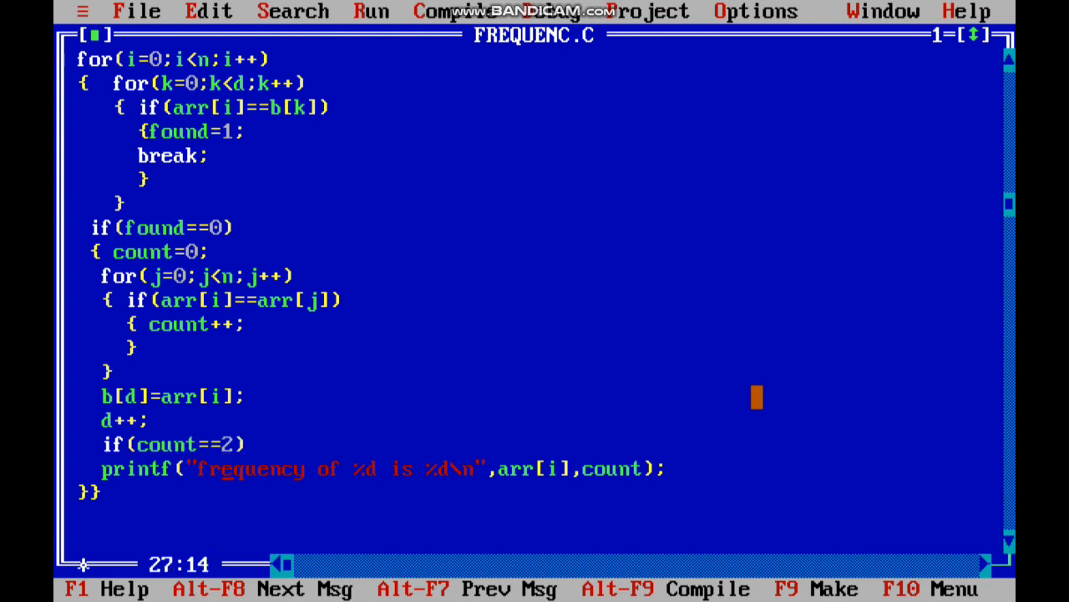
pyautogui.write('{')
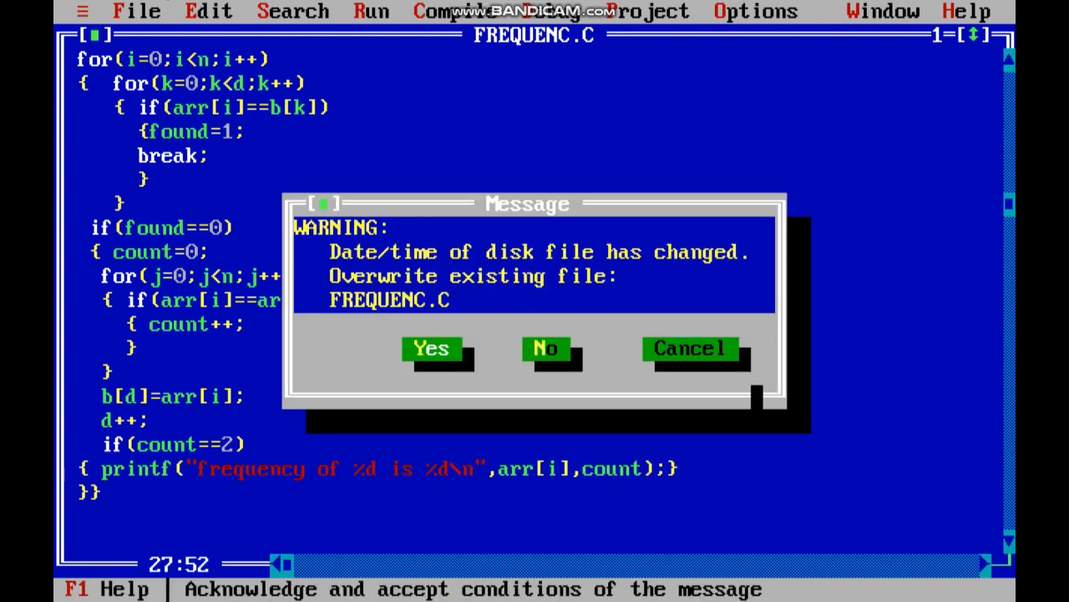
# Step: Overwrite FREQUENC.C on disk and scroll down through the code
pyautogui.click(431, 349)
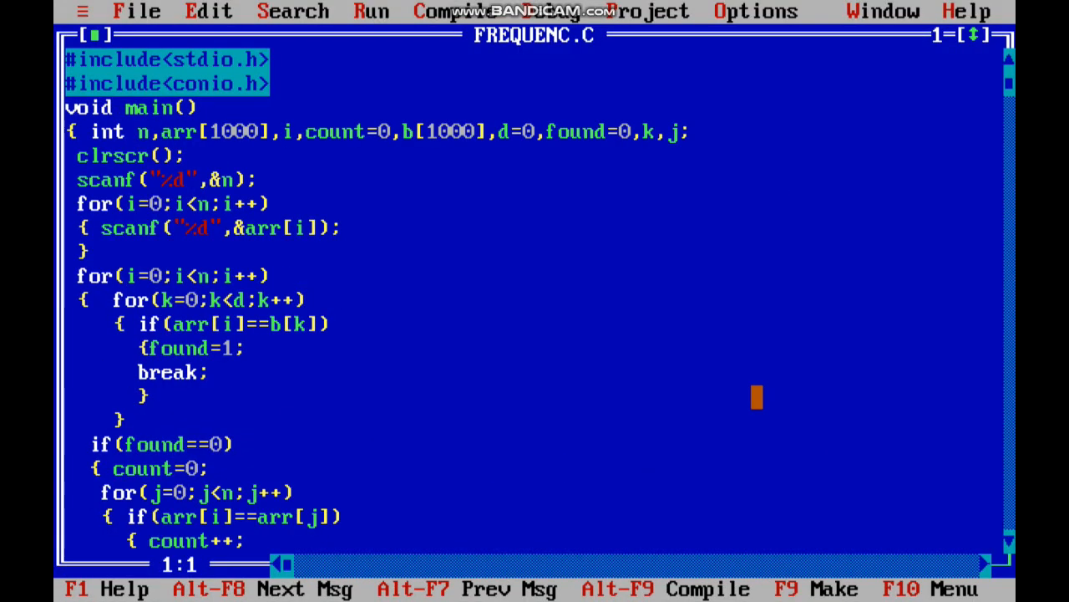
pyautogui.scroll(-3)
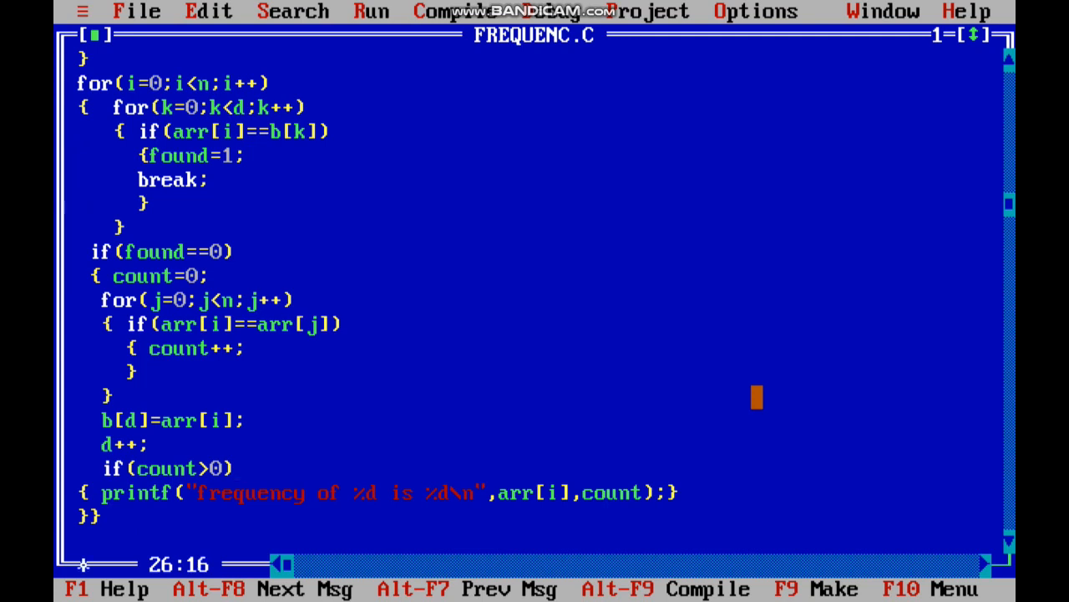
# Step: Add the comment //count==2 after the if(count>0) condition in FREQUENC.C
pyautogui.write('//count>')
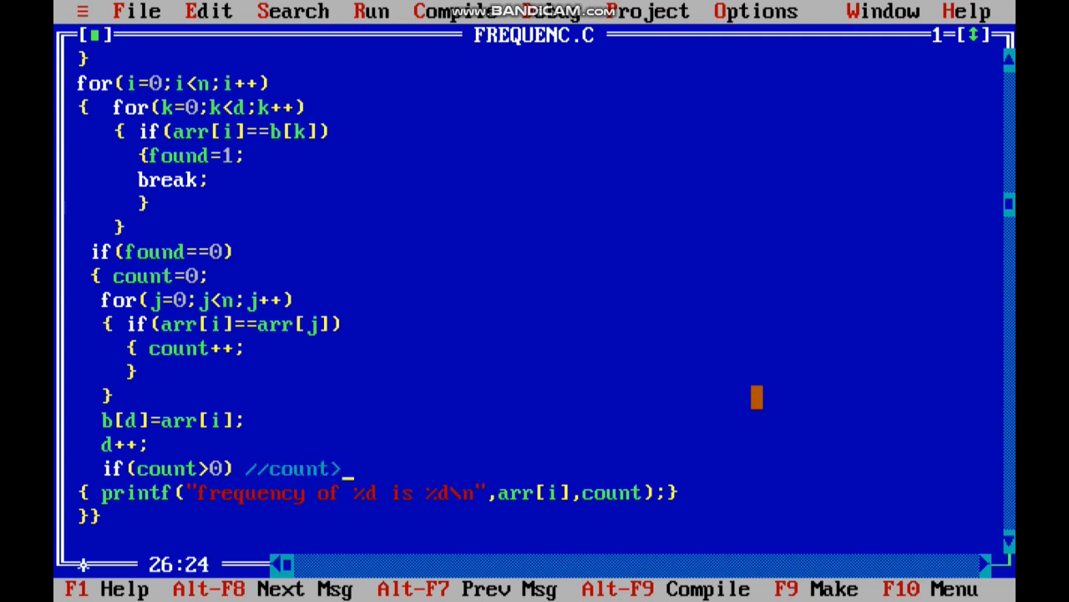
pyautogui.write('==')
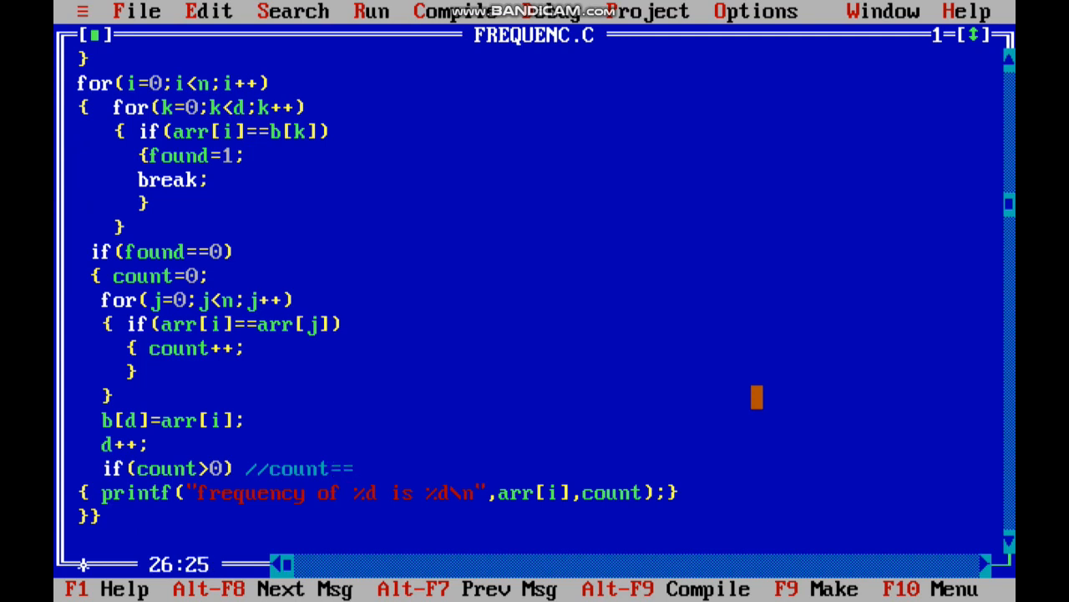
pyautogui.write('2')
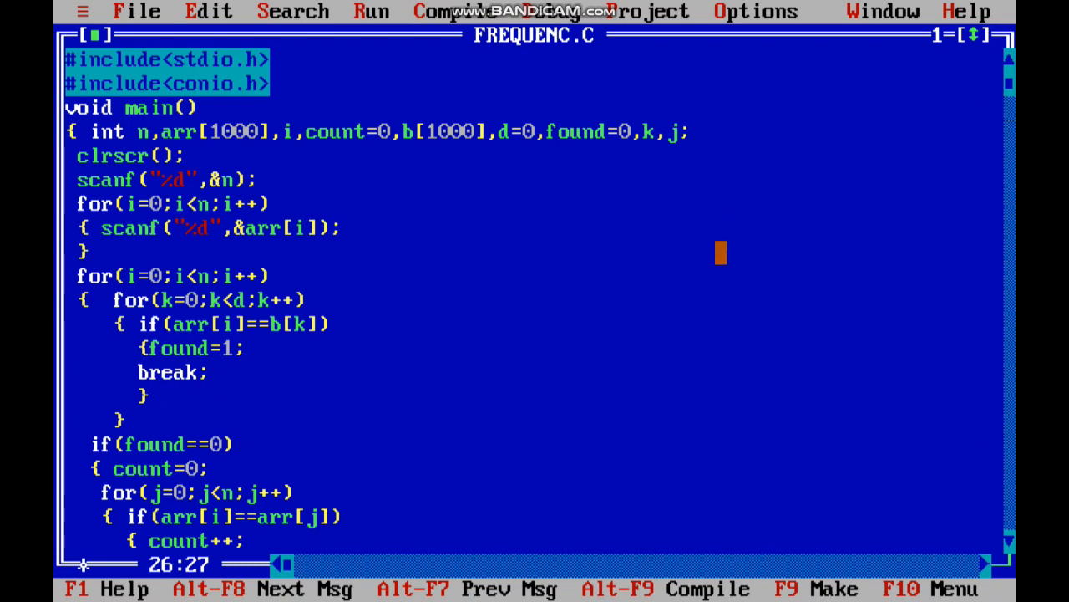
pyautogui.scroll(-3)
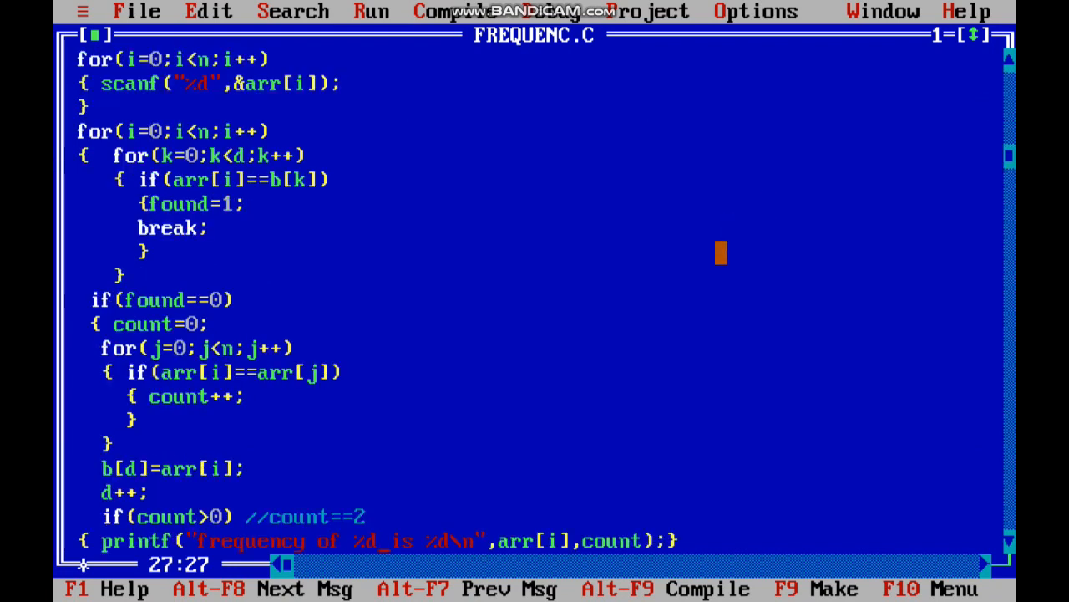